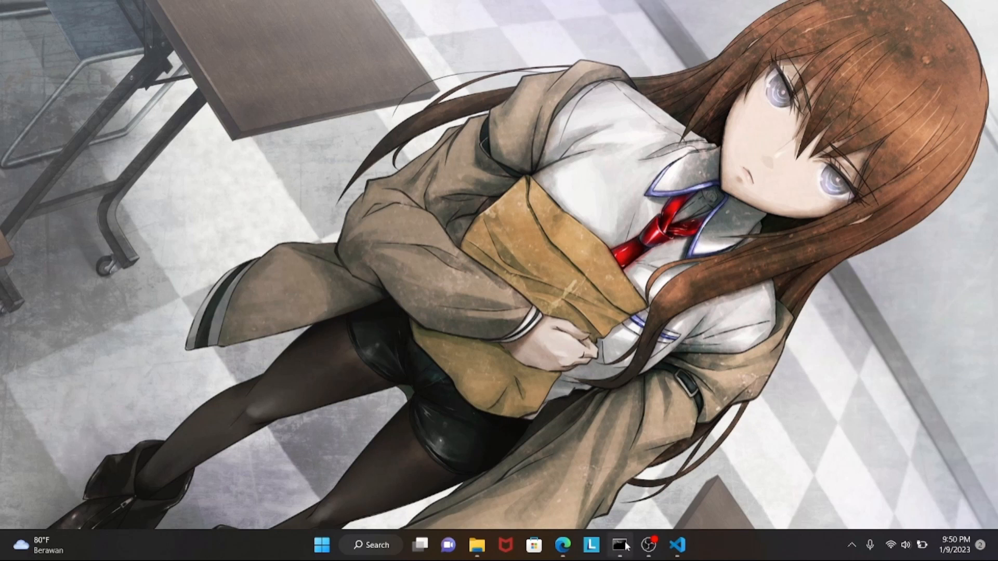
Bring up Visual Studio Code on the Laravel site project from the taskbar.
left_click(618, 545)
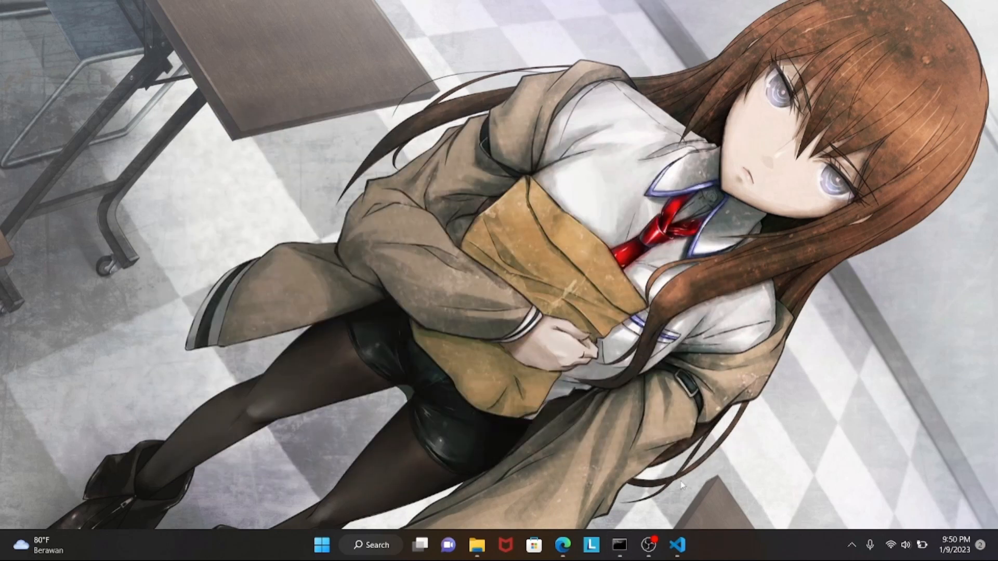
left_click(676, 545)
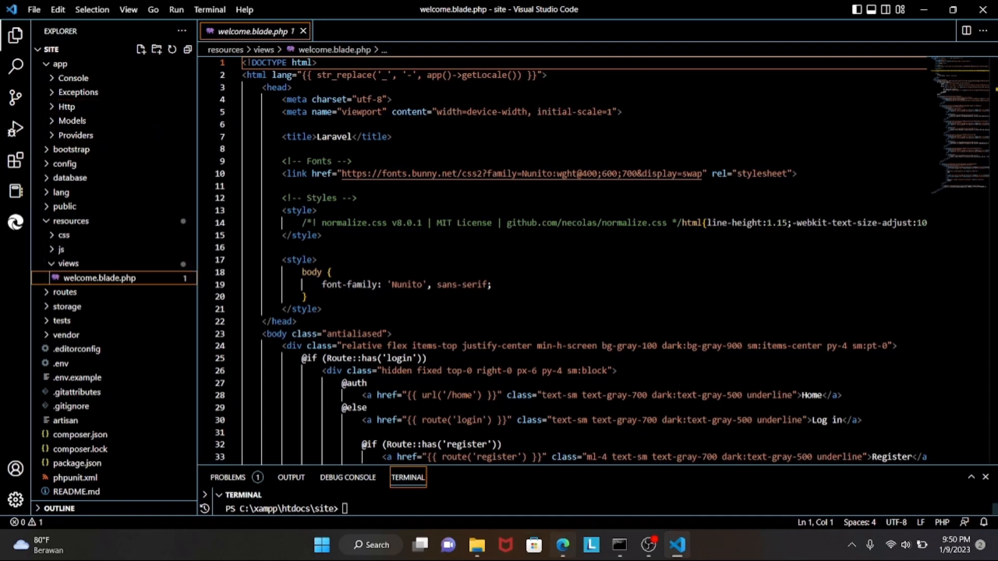
Check the default Laravel welcome page at 127.0.0.1:8000 in Edge, then minimize it.
left_click(562, 549)
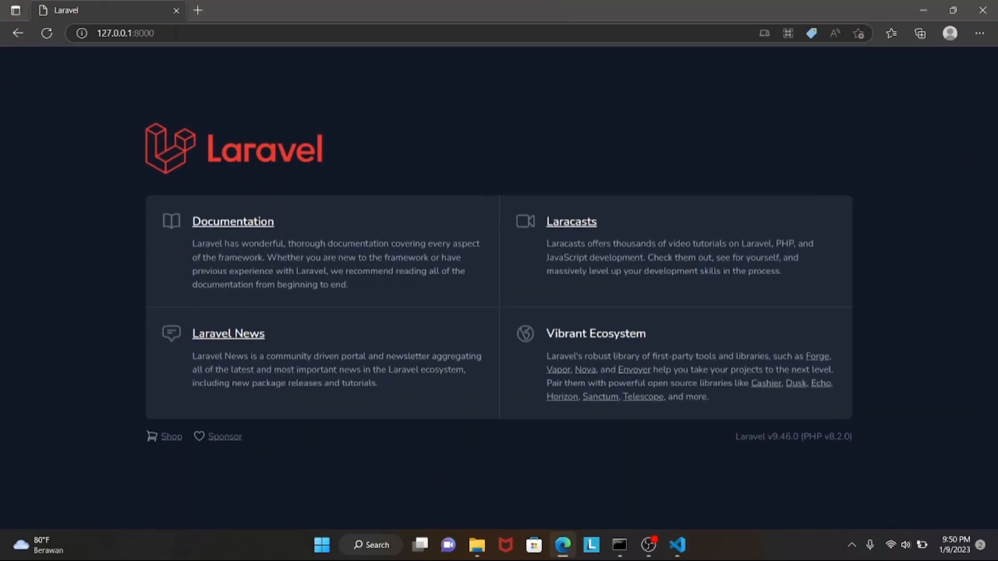
mouse_move(120, 114)
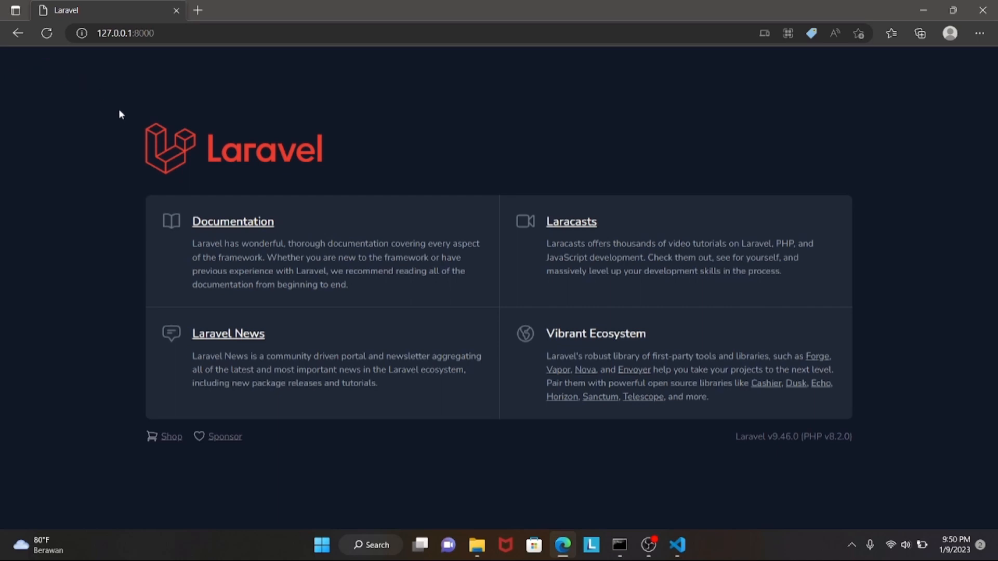
mouse_move(609, 106)
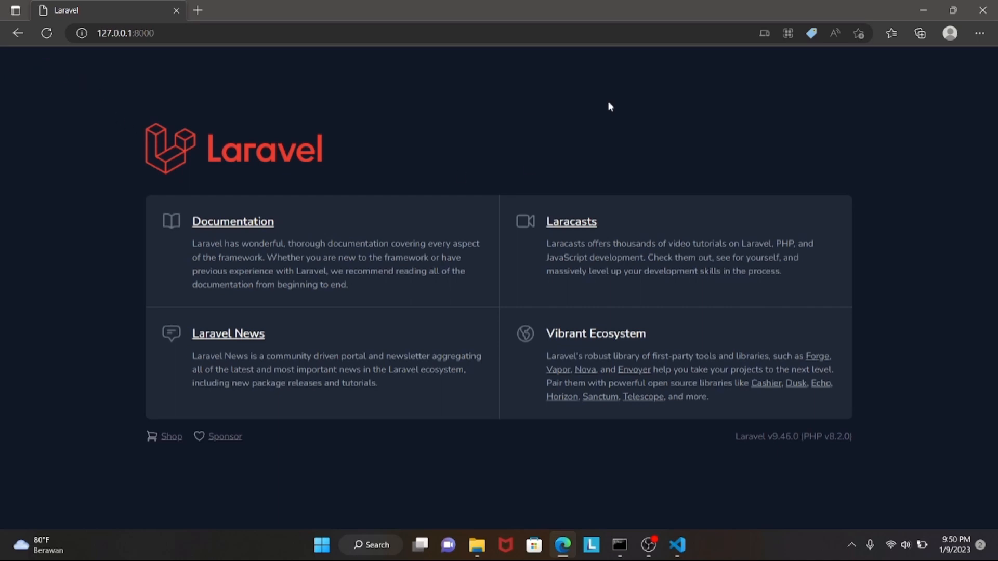
mouse_move(923, 11)
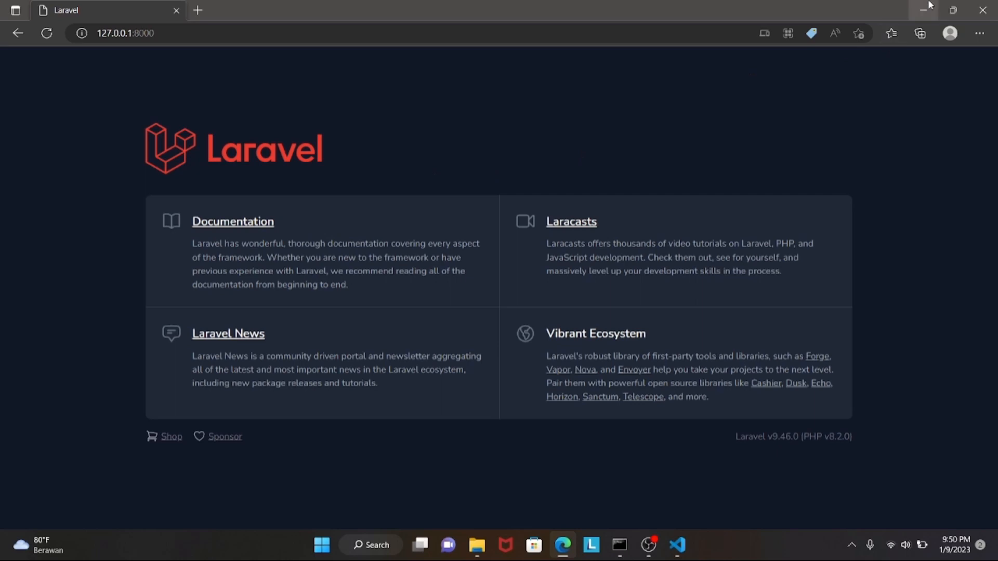
left_click(676, 550)
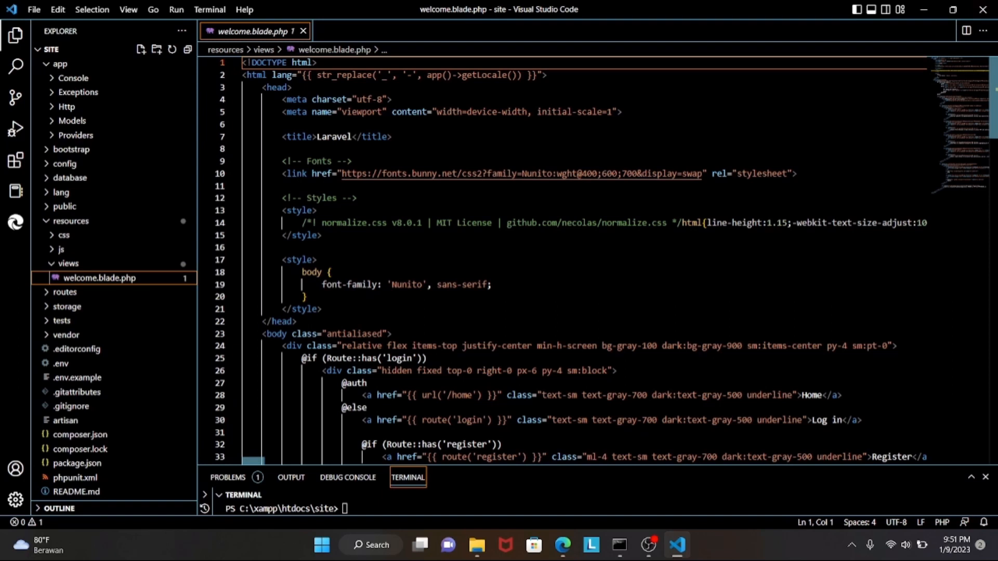
mouse_move(223, 292)
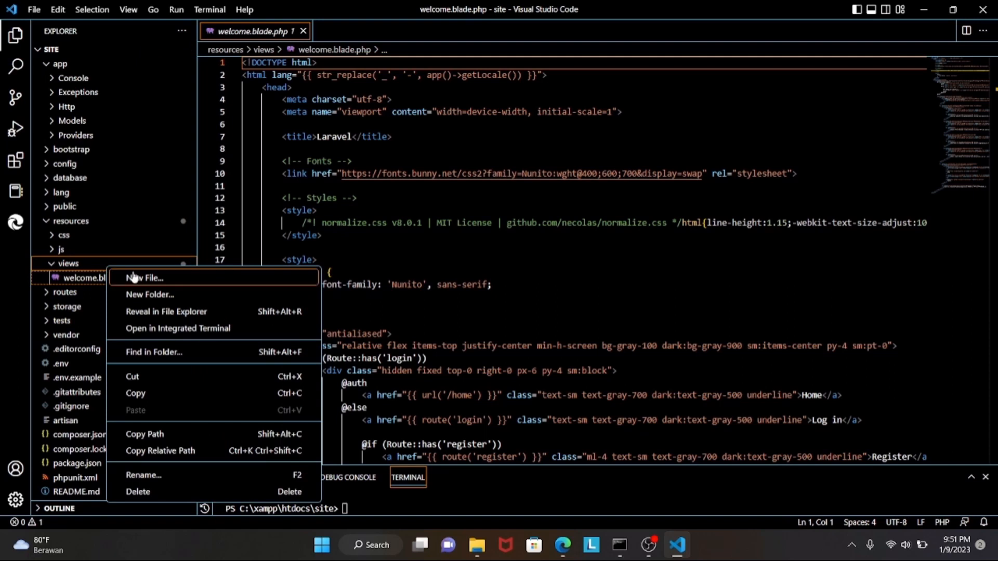
Create homepage.blade.php in resources/views containing an empty h1 tag.
left_click(145, 277)
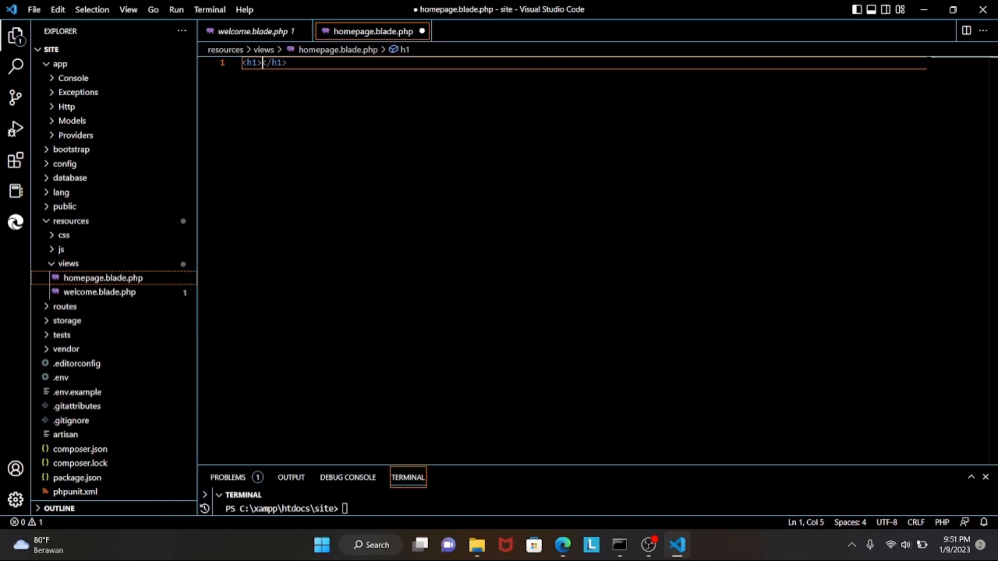
Type the heading 'This is the homepage' inside the h1.
type("This")
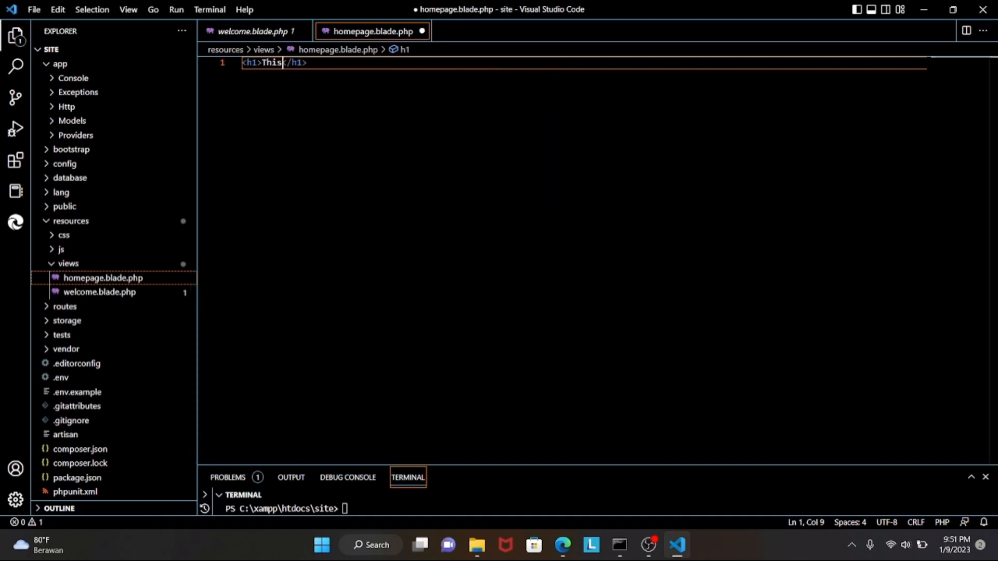
type("is the")
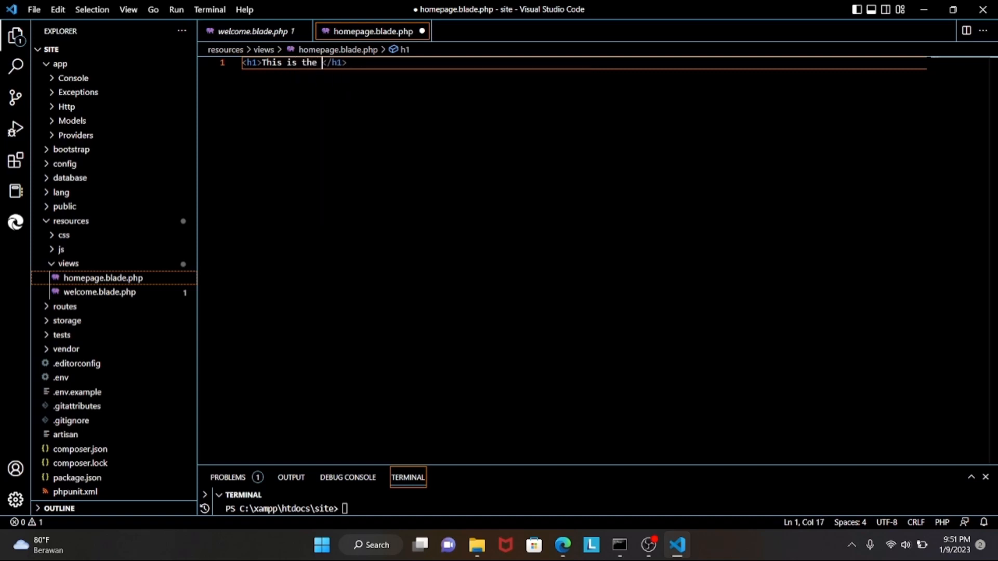
type("homepage")
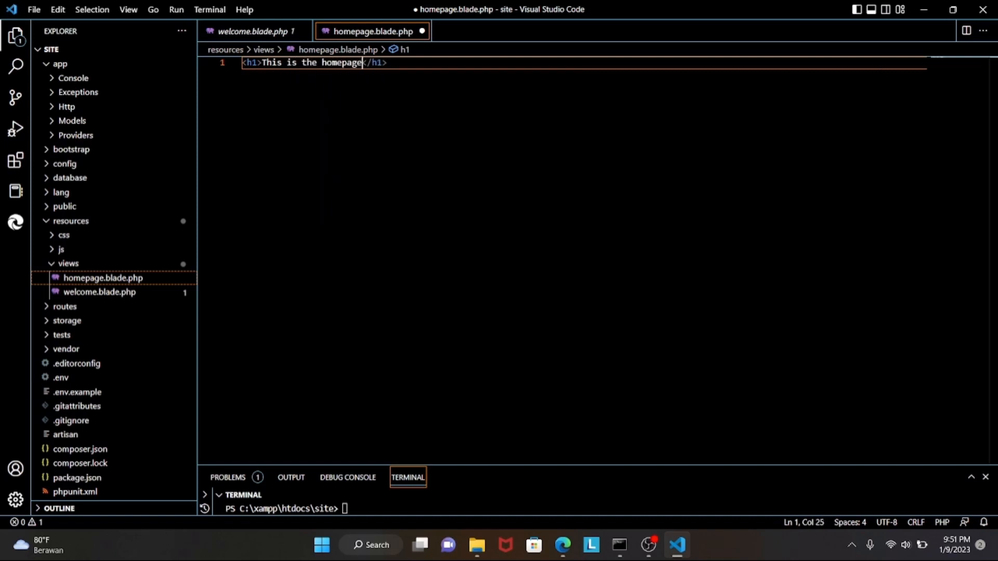
Center the h1 with align='center', save, and check the site in Edge.
left_click(262, 62)
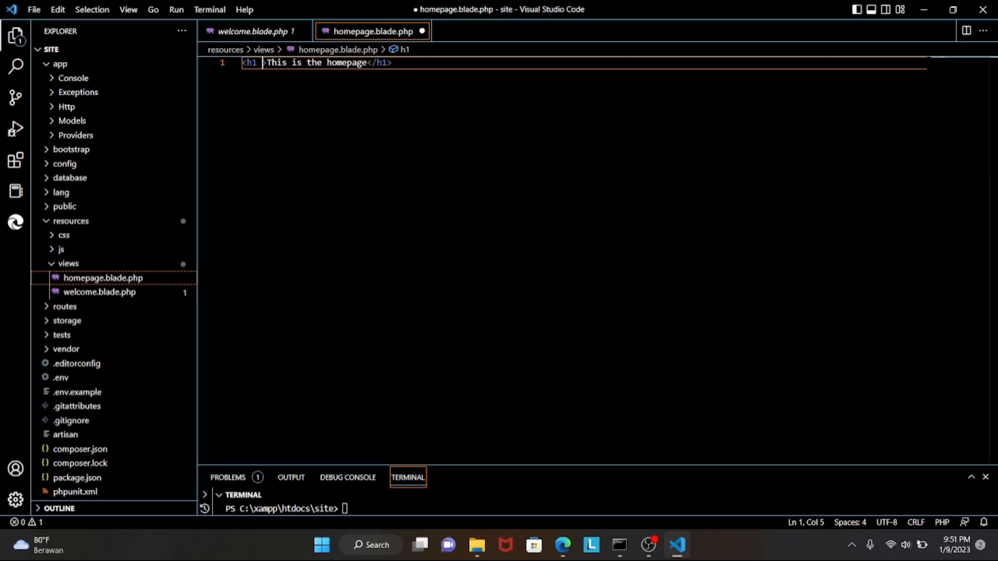
type("align")
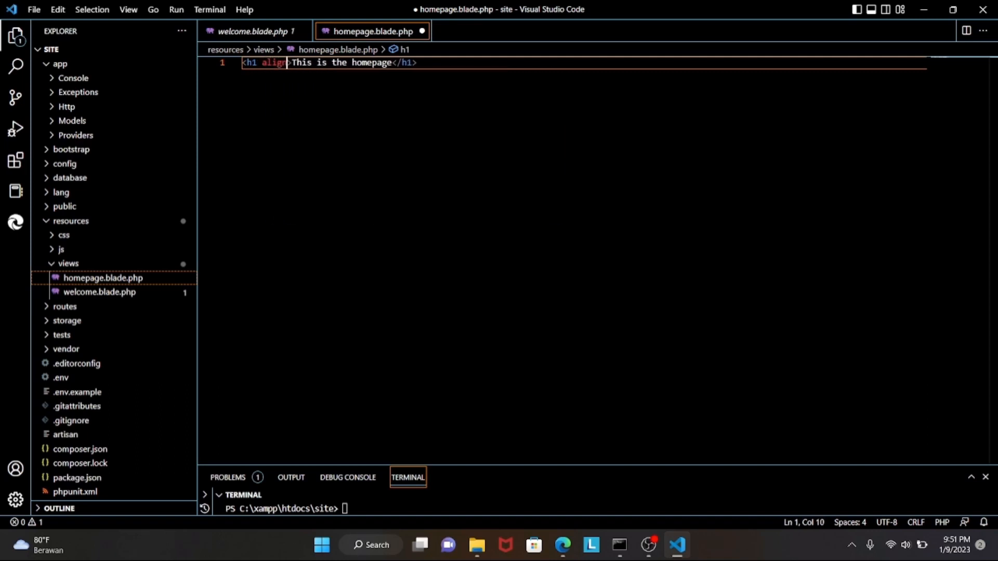
type("=\"")
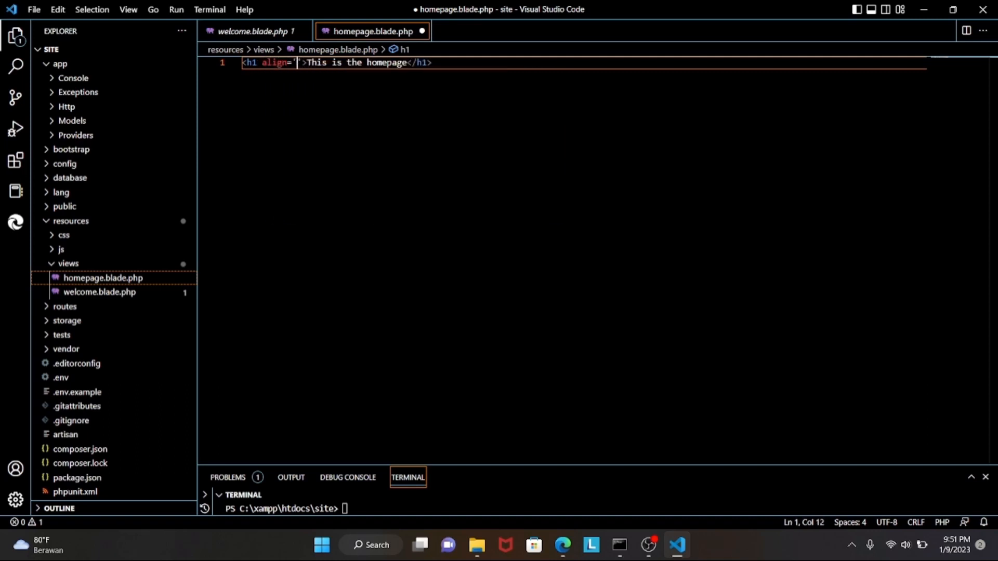
type("center")
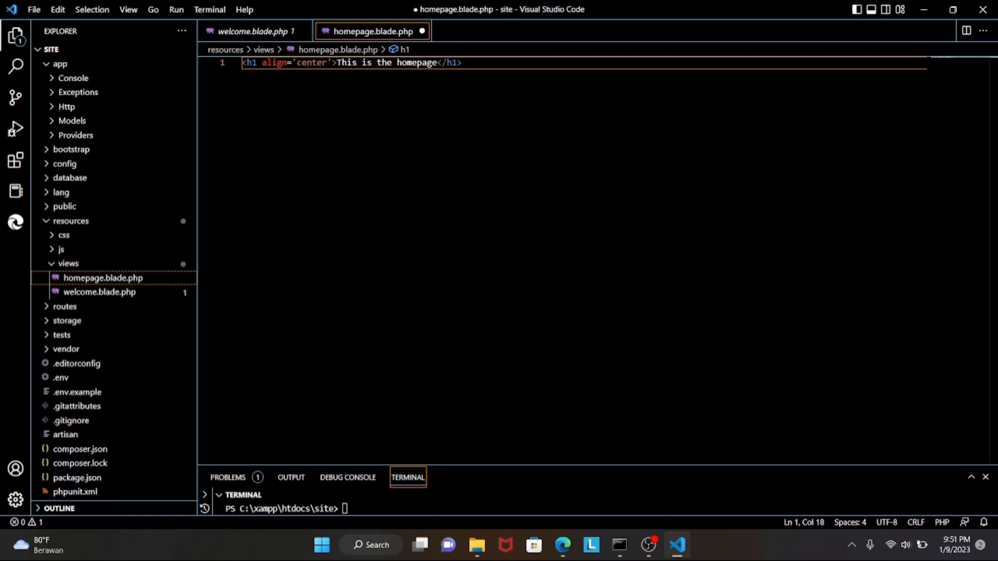
key("ctrl+s")
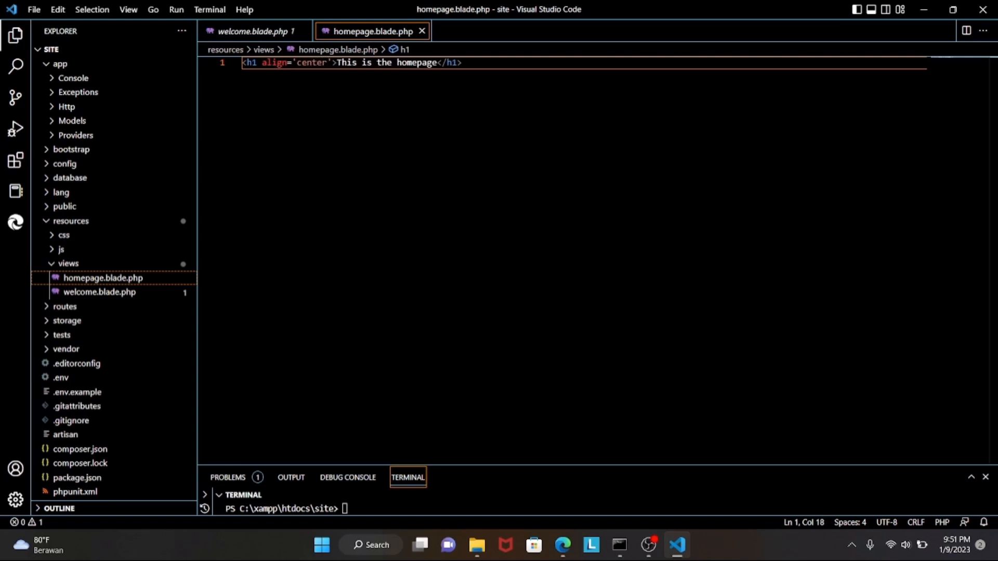
mouse_move(219, 147)
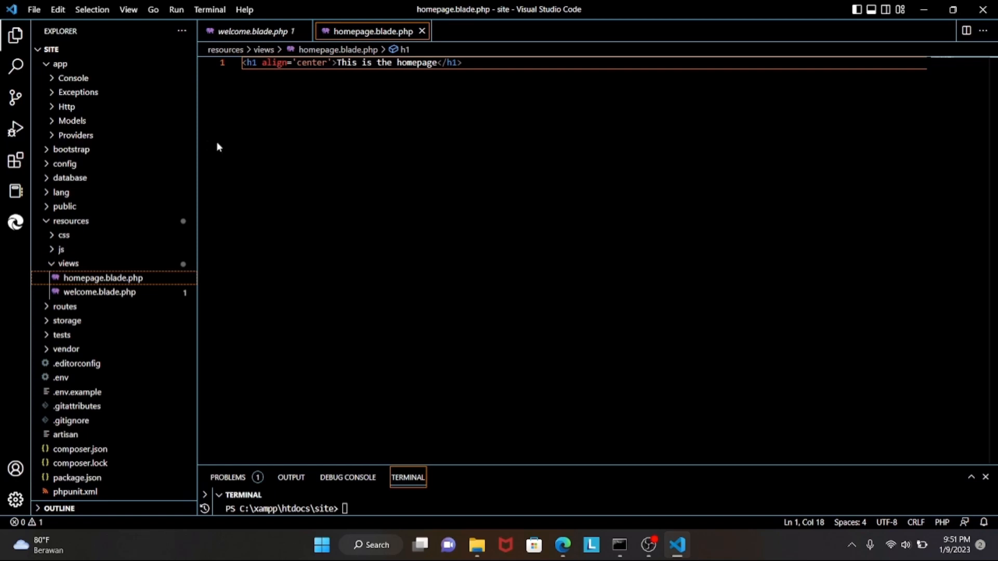
mouse_move(218, 147)
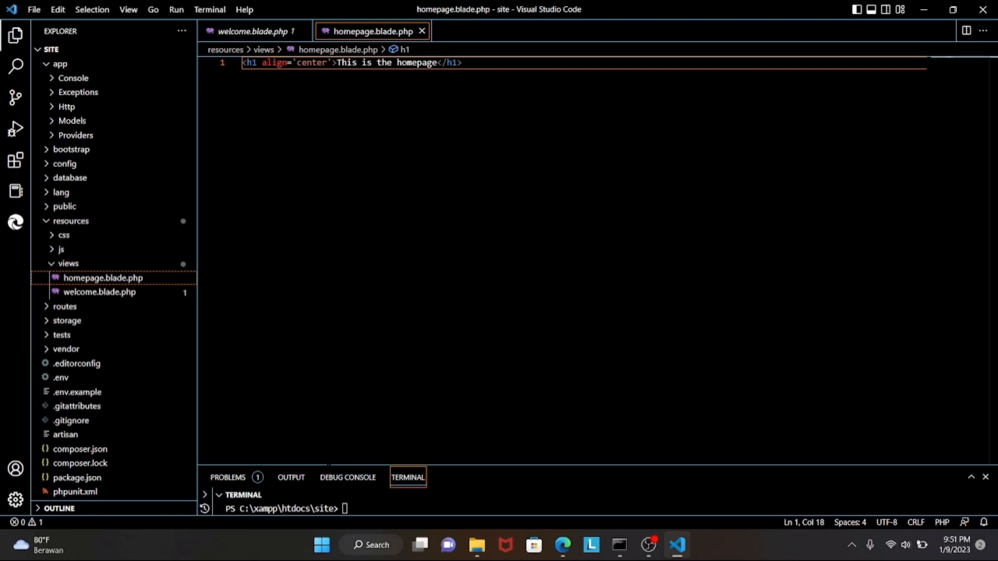
left_click(561, 545)
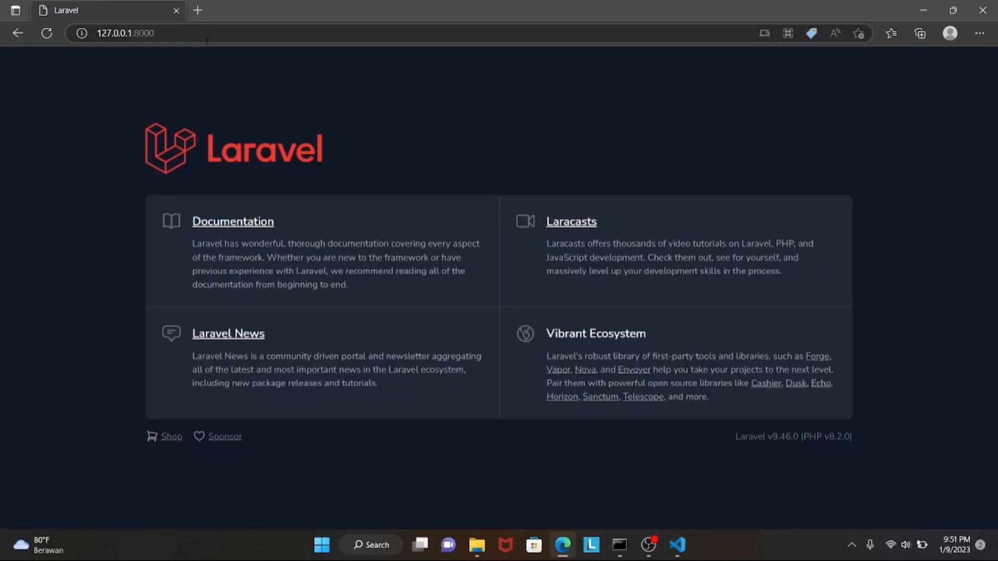
mouse_move(595, 49)
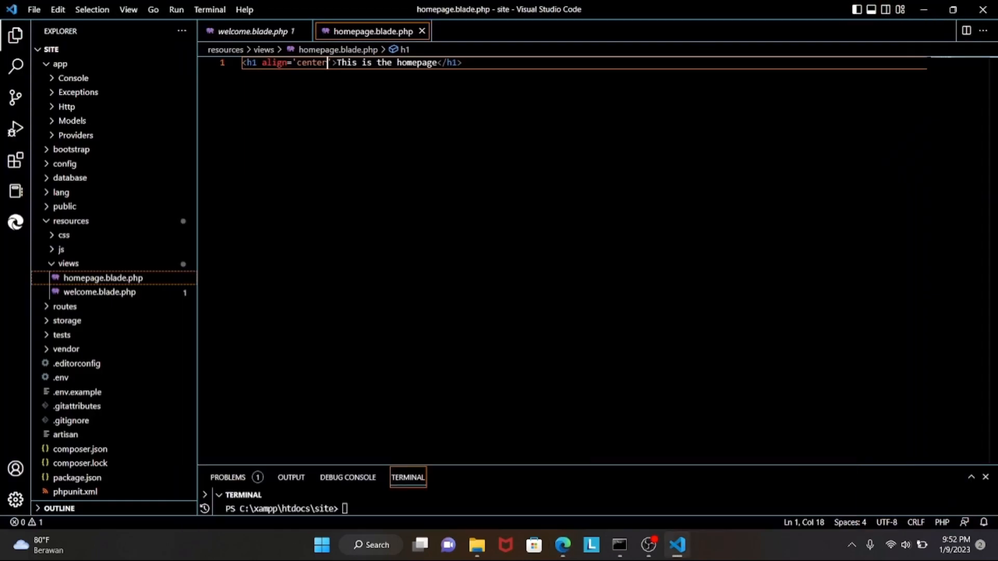
mouse_move(184, 199)
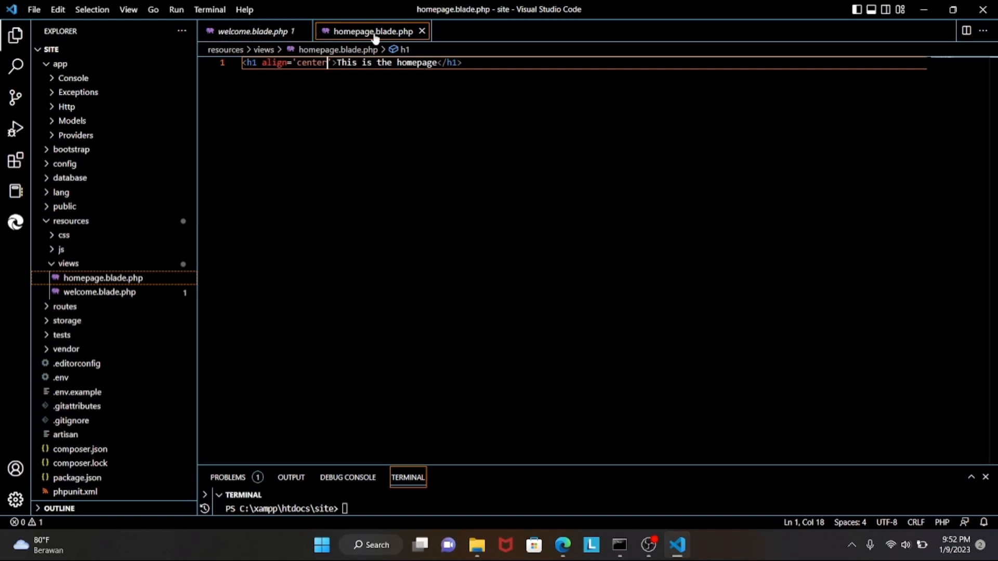
Recheck Edge, still on the welcome page, then minimize it back to VS Code.
left_click(562, 545)
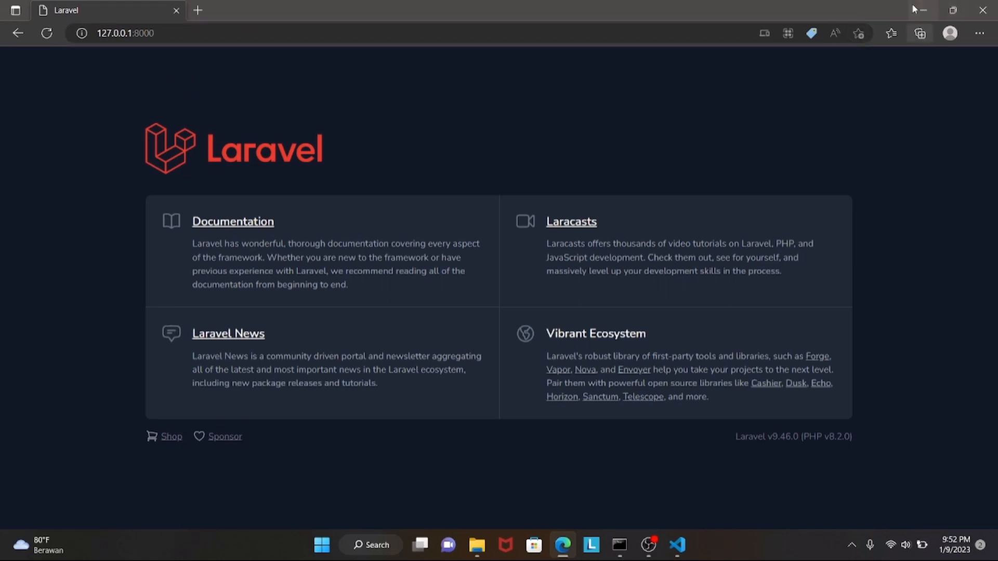
left_click(677, 551)
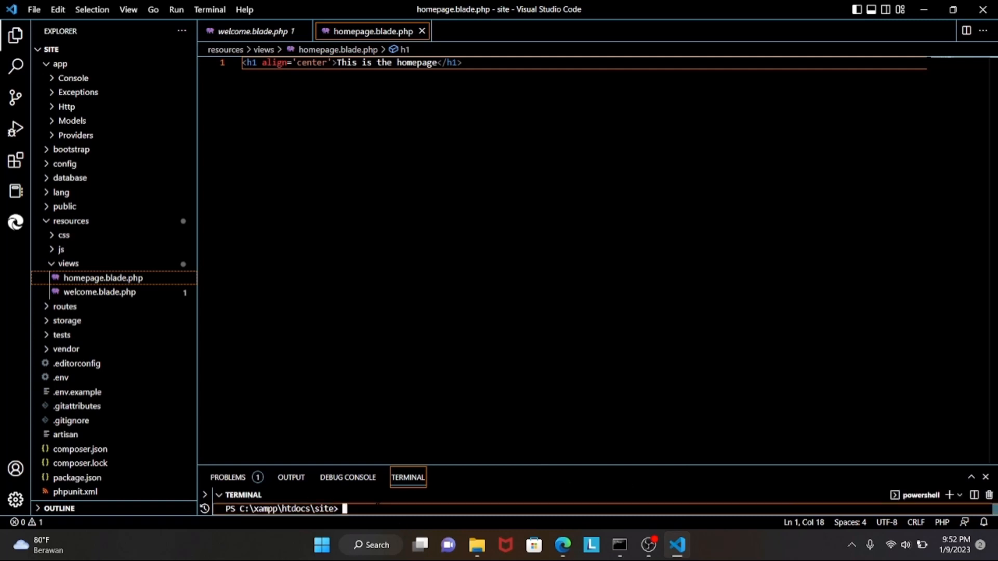
Run php artisan make:controller HomepageController in the integrated terminal.
type("php art")
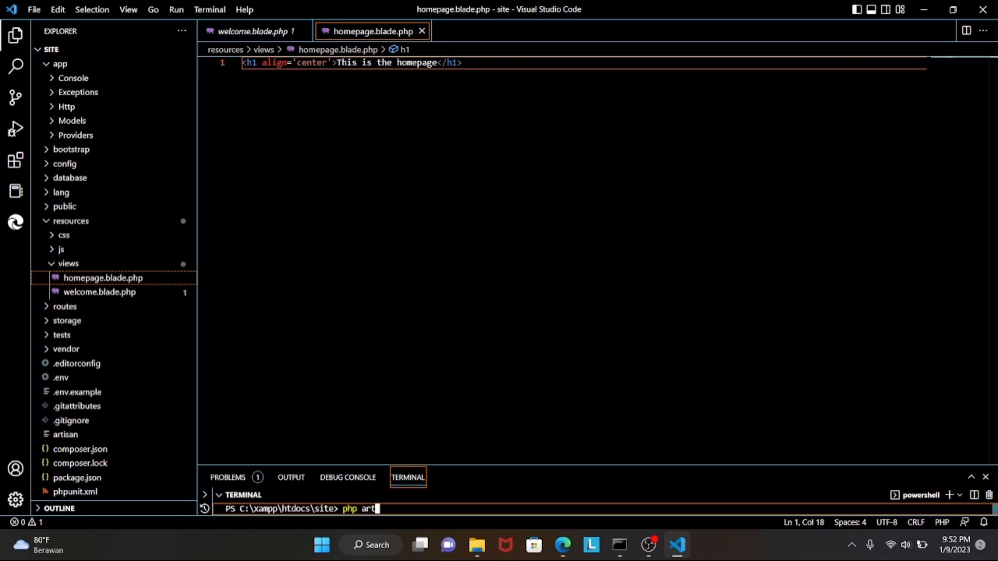
type("isan make")
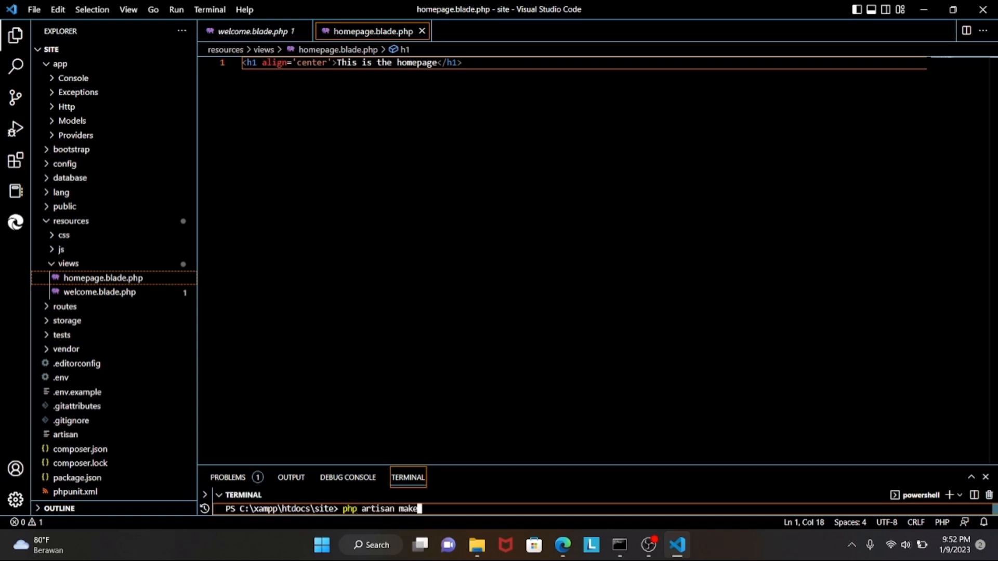
type(":controller")
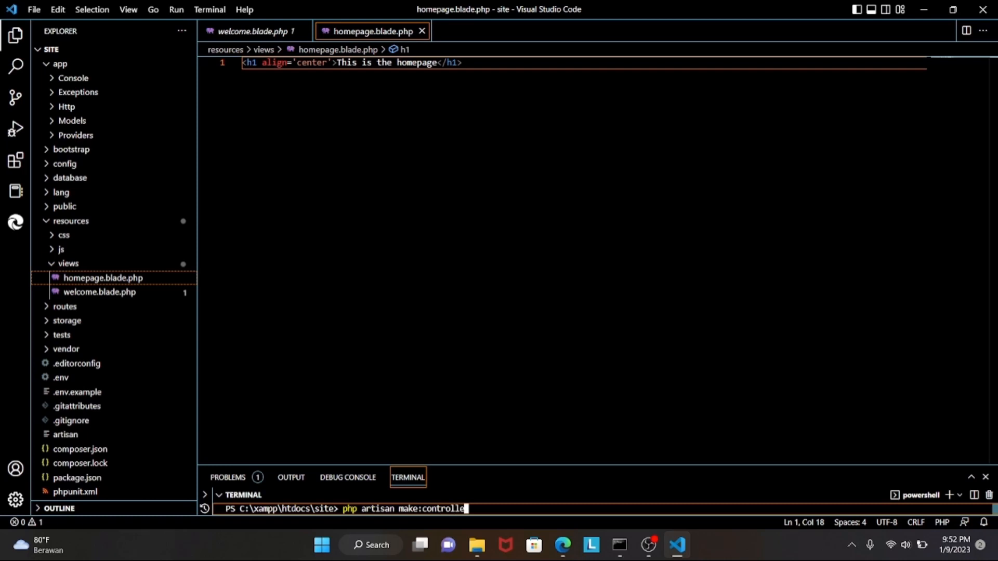
type("r")
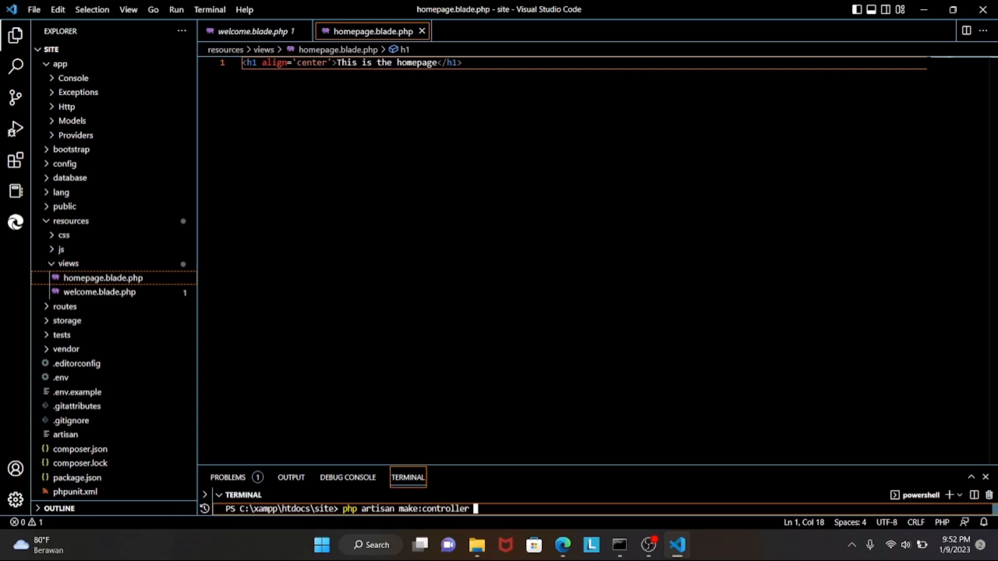
type("Homepage")
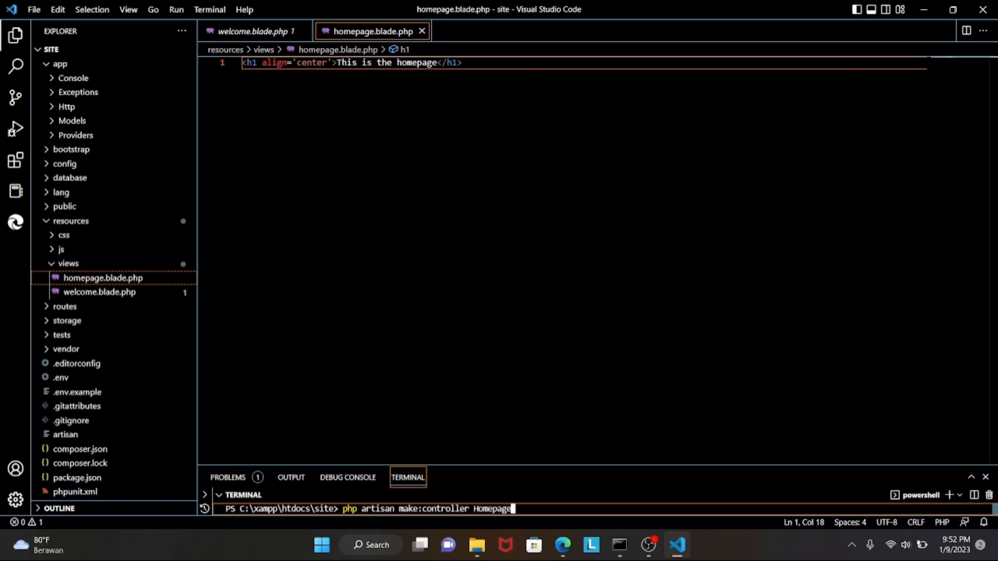
type("COntr")
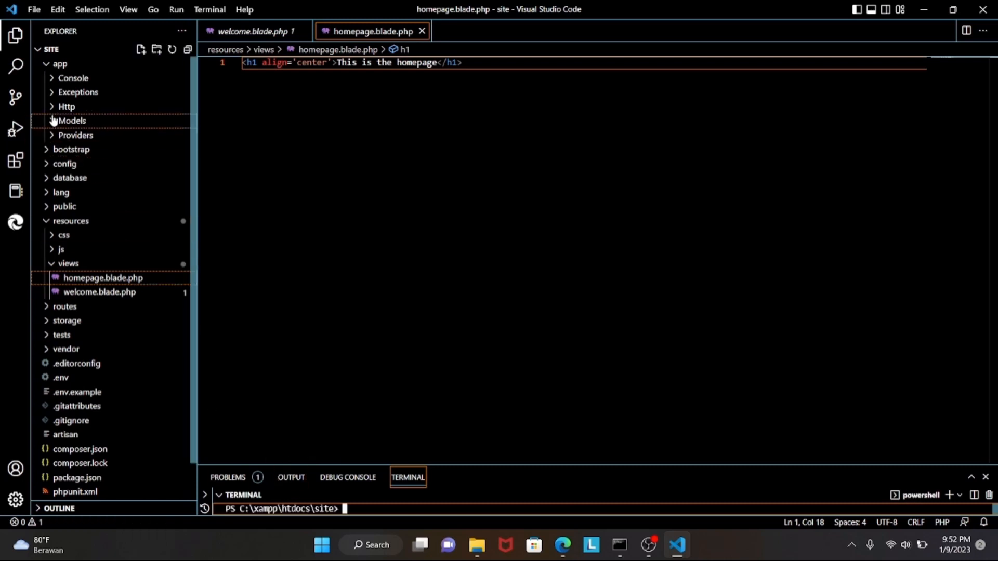
Expand app/Http/Controllers and open HomepageController.php.
left_click(66, 106)
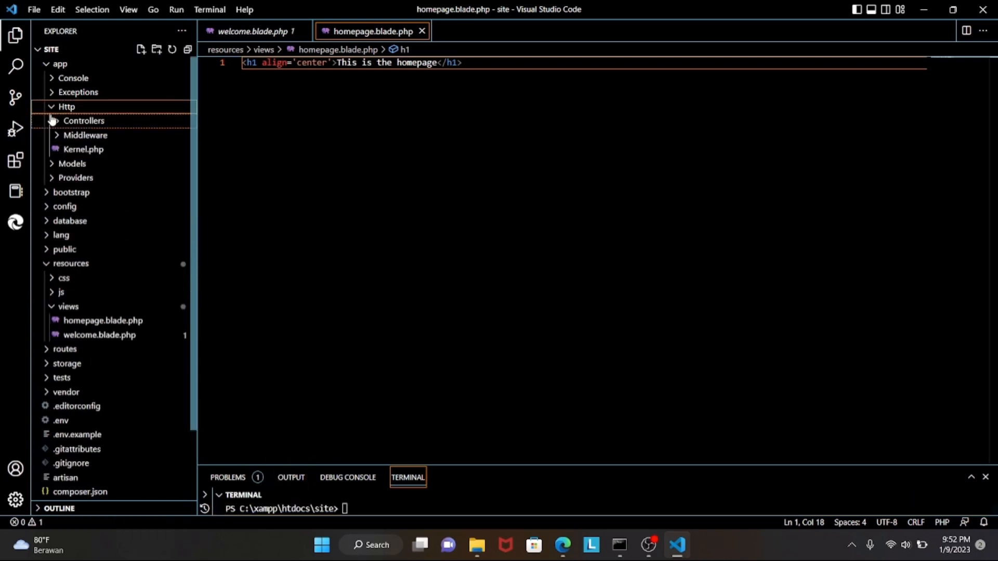
left_click(83, 120)
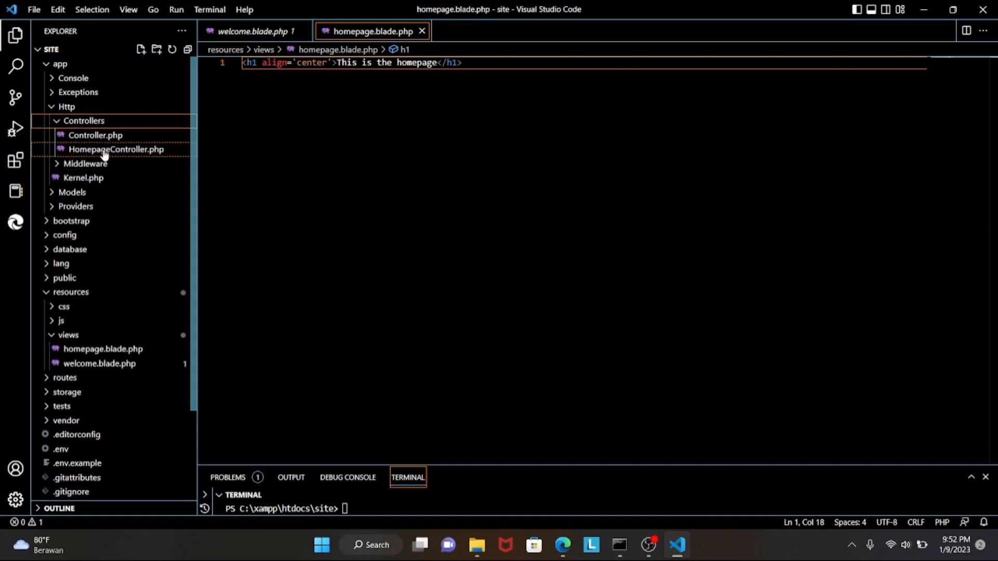
left_click(116, 149)
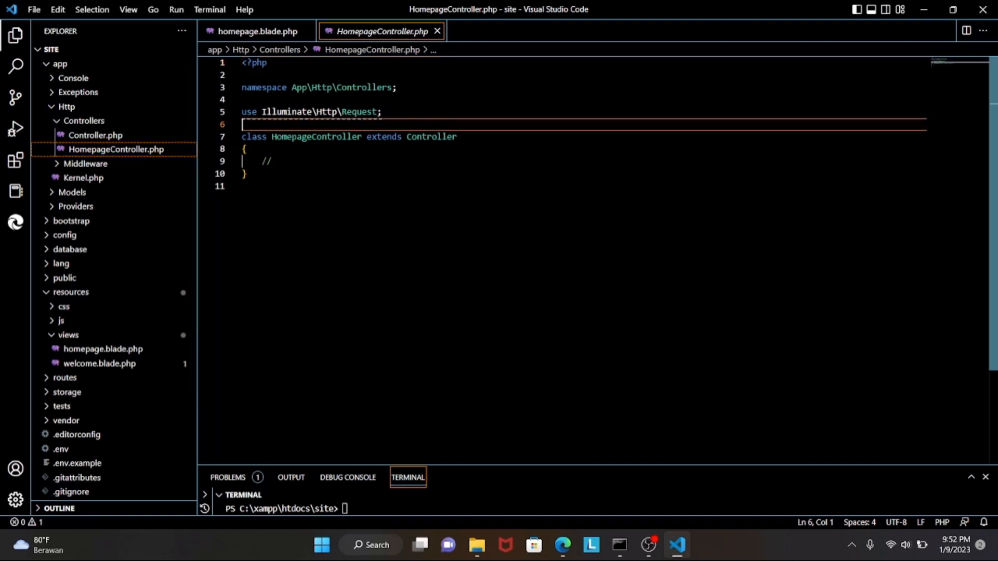
Add 'use Illuminate\Contracts\Foundation\Application;' below the Request import.
key("Enter")
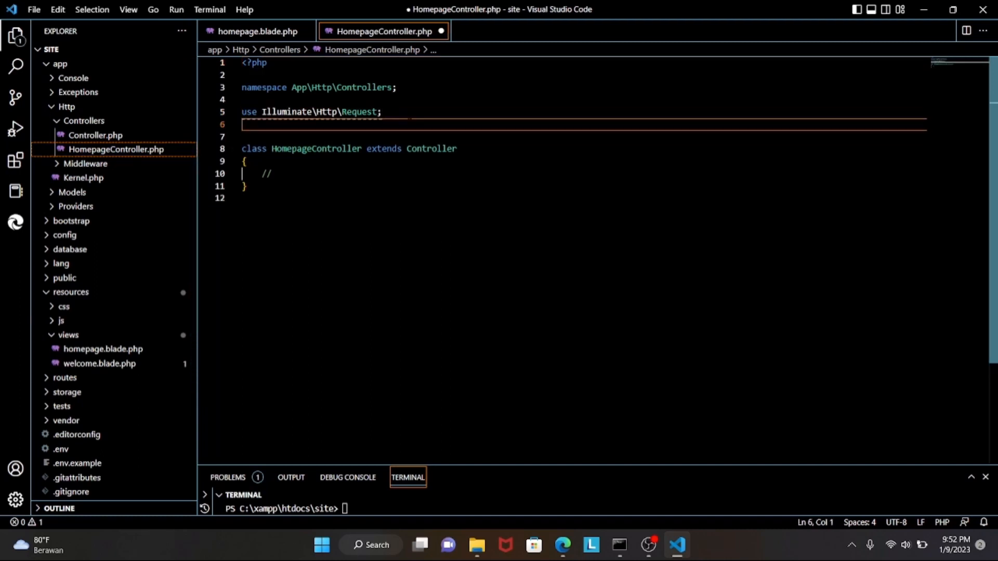
type("u")
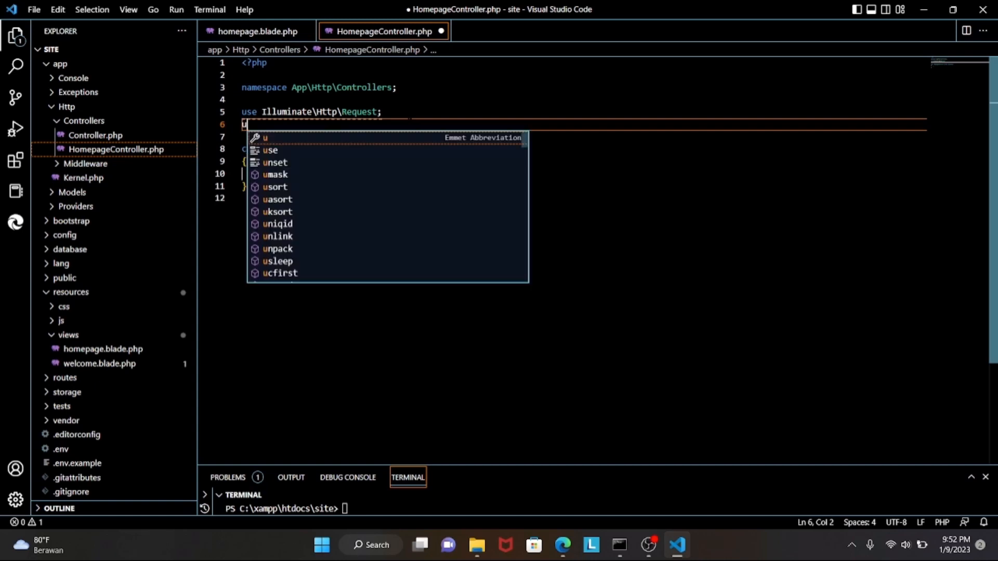
type("se Ill")
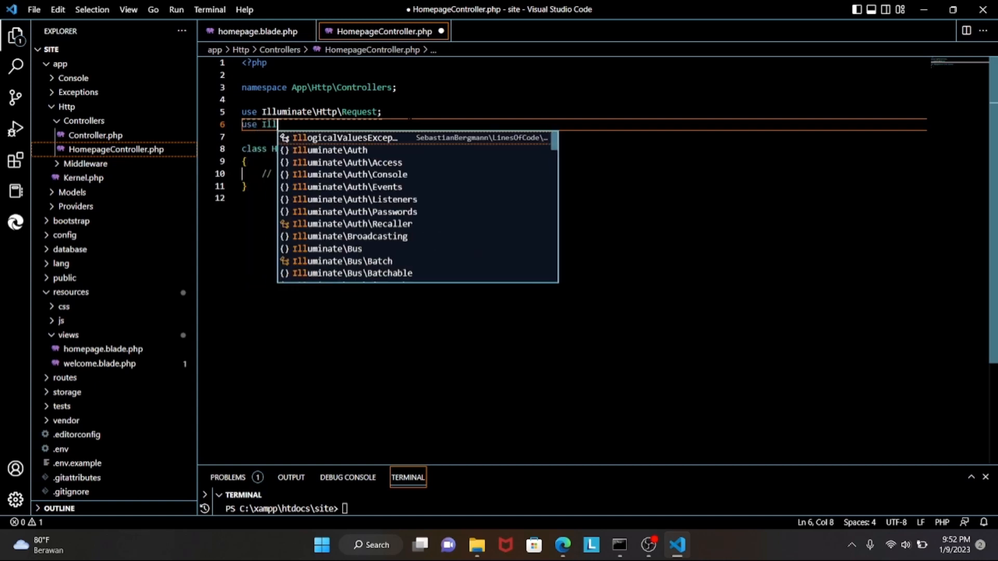
type("uminate")
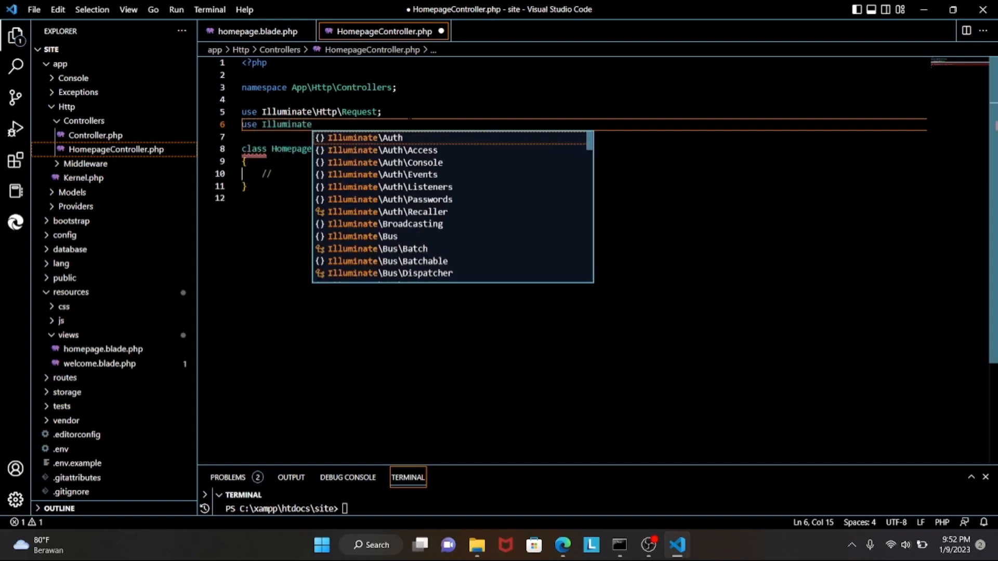
type("\\Cont")
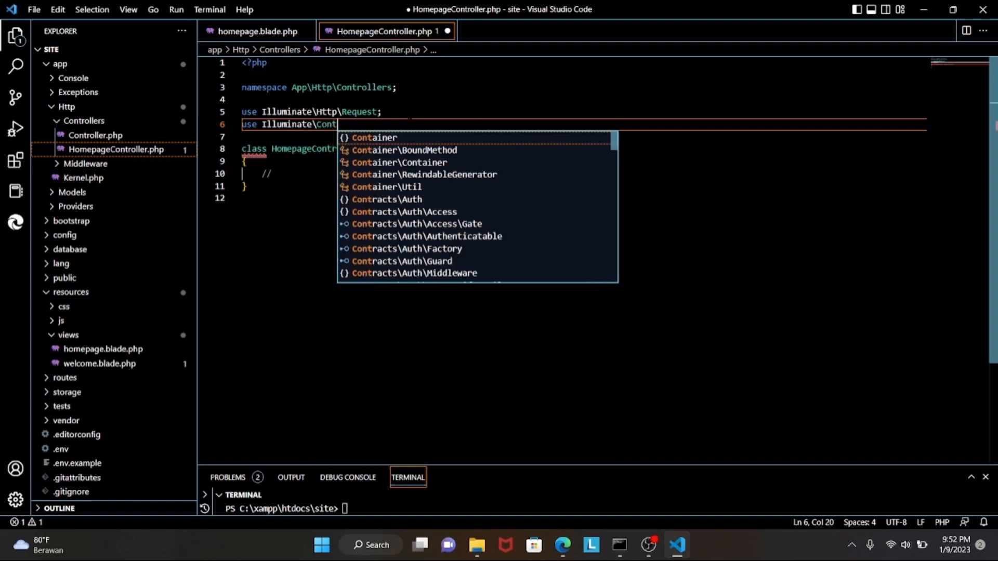
type("racts")
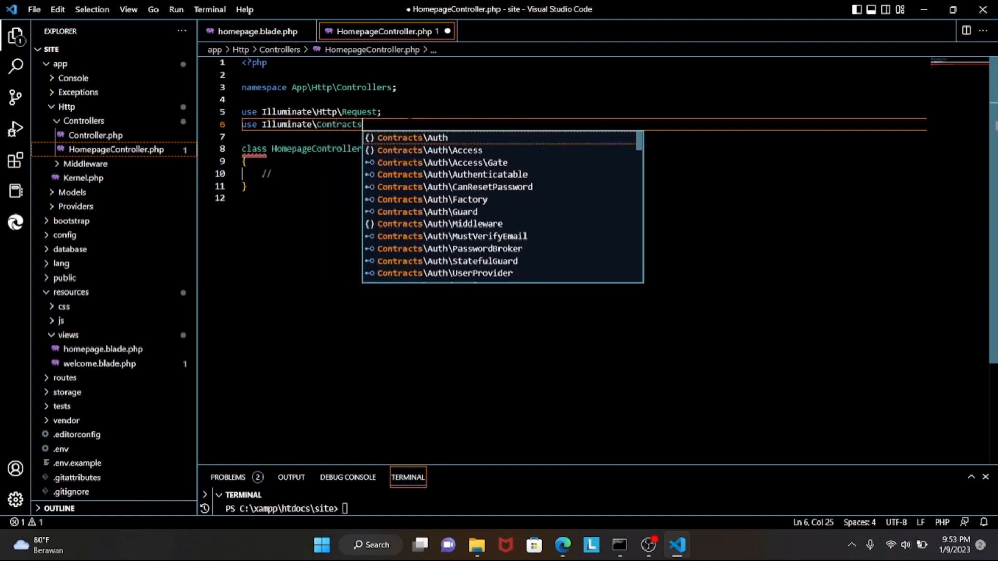
type("\\")
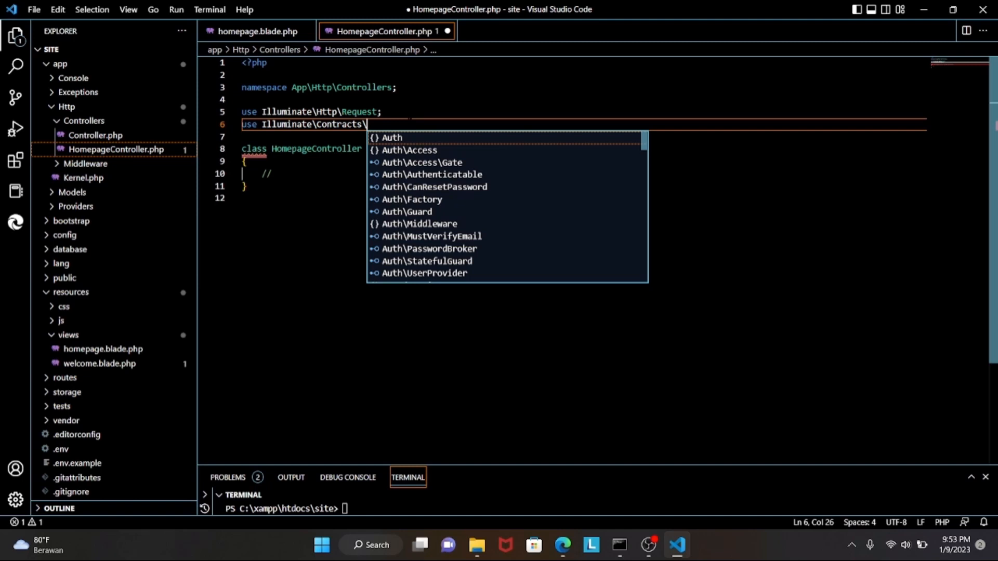
type("Foundation\\Application")
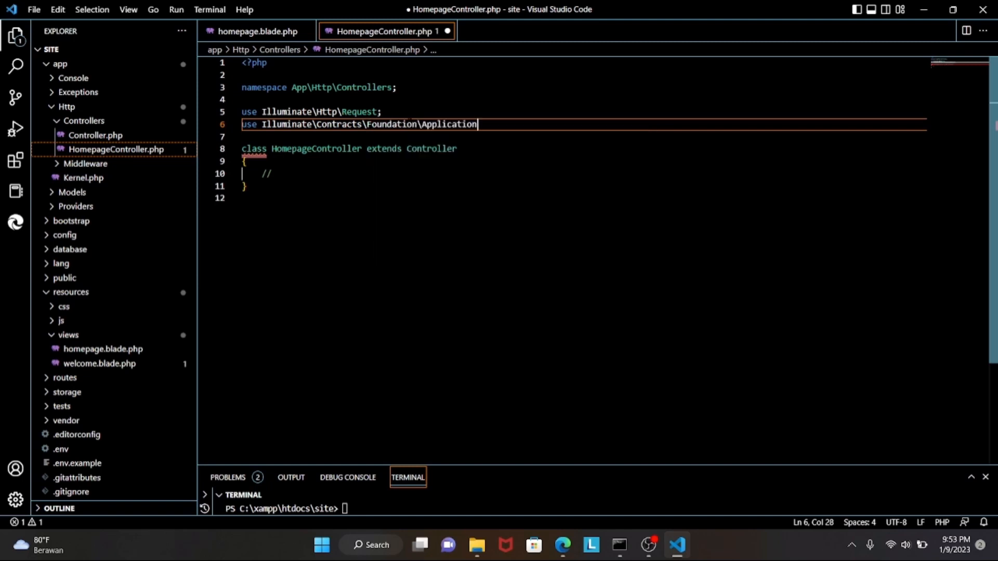
type(";")
type("use Illuminate\\")
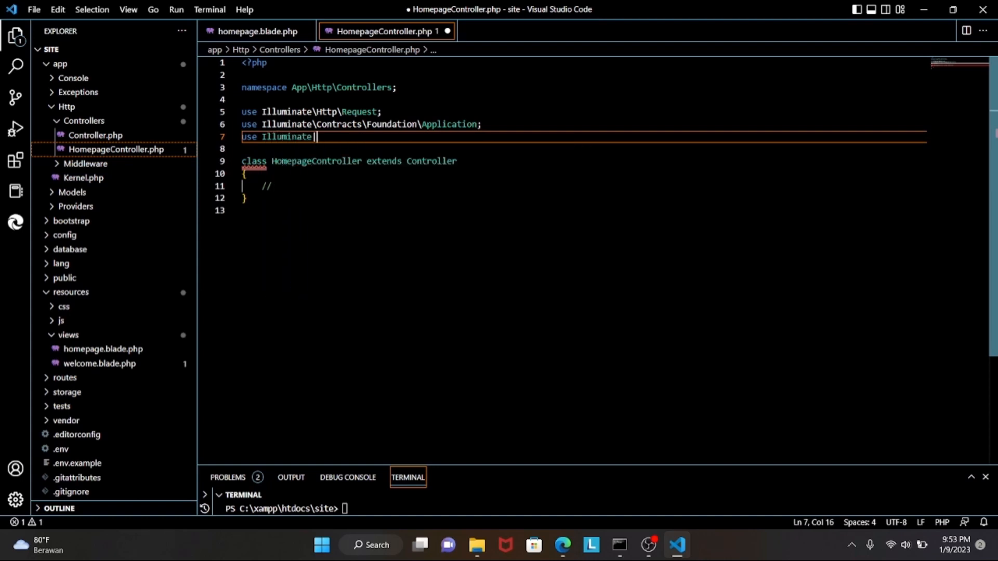
Add the Illuminate\Contracts\View\Factory import using autocomplete.
key("Backspace")
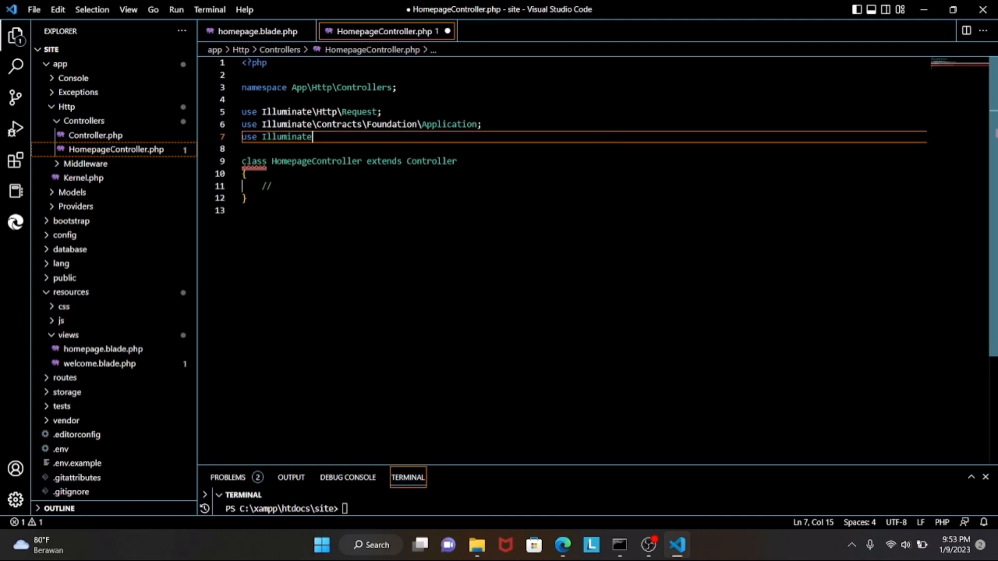
type("\\c")
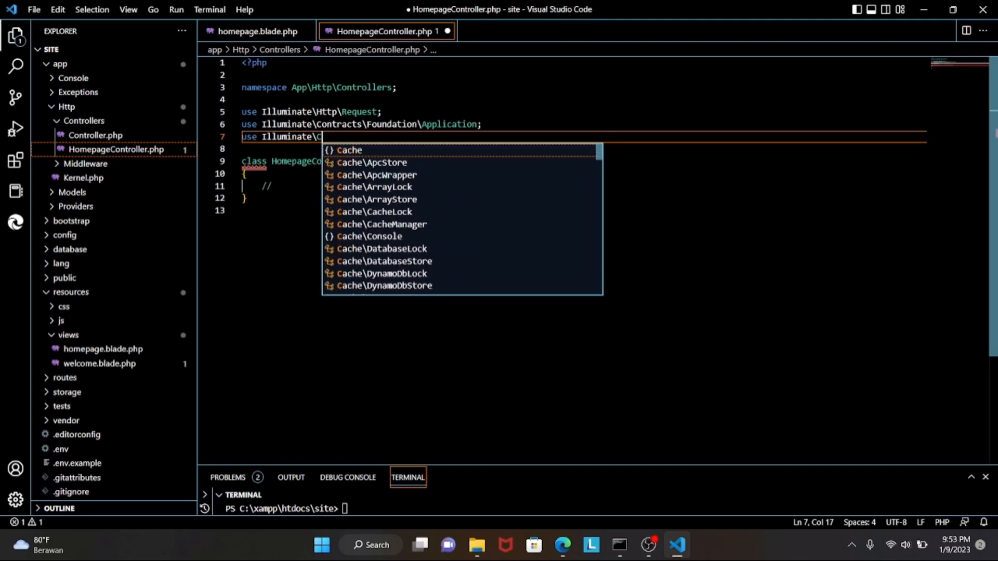
type("ontracts")
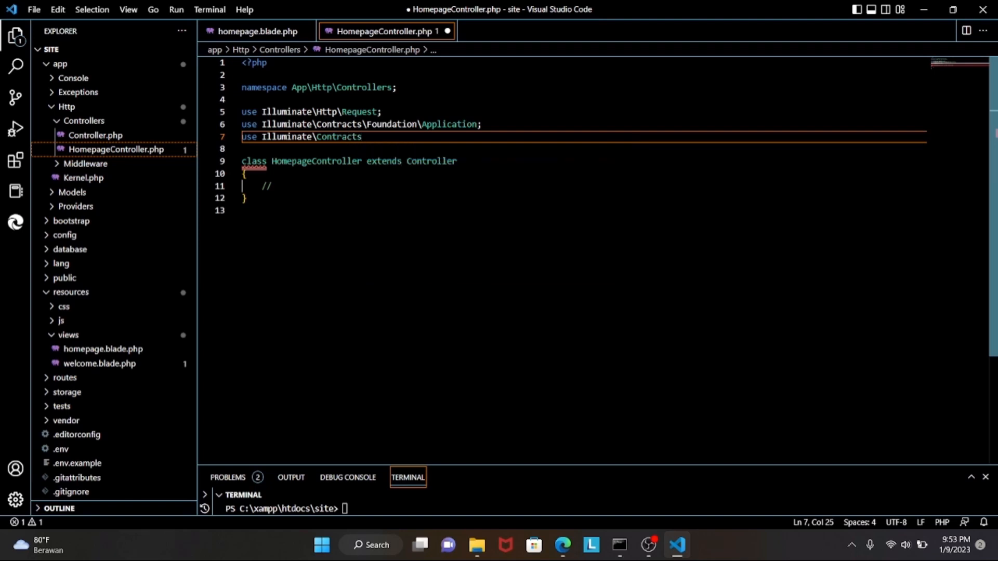
type("Vie")
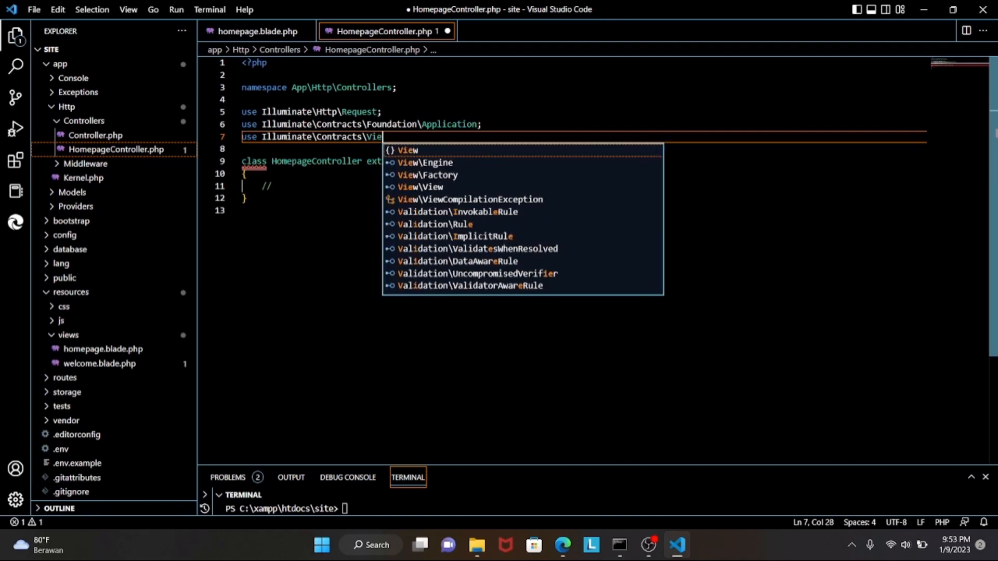
left_click(429, 175)
type("Use")
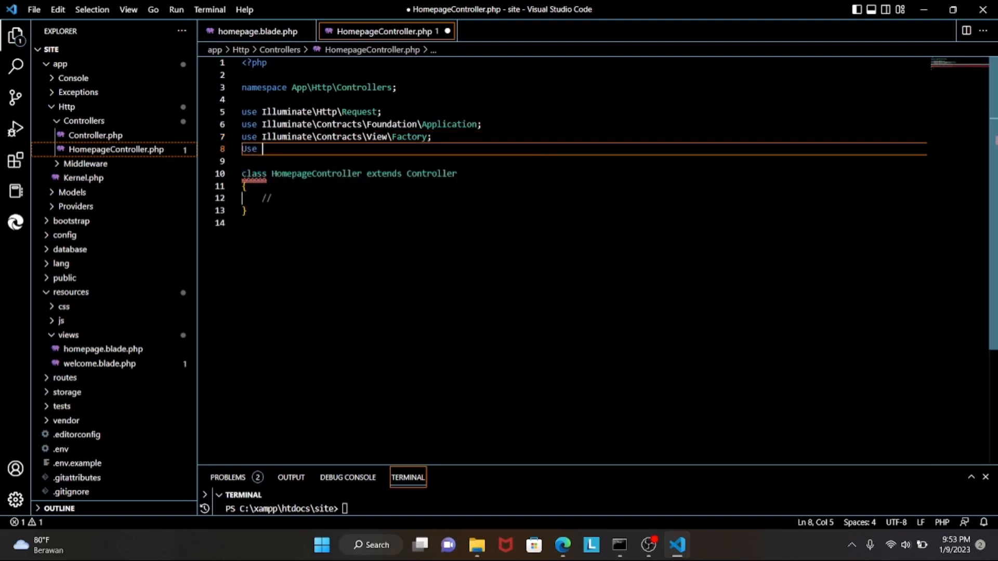
Add the Illuminate\Contracts\View\View import.
type("illuminate")
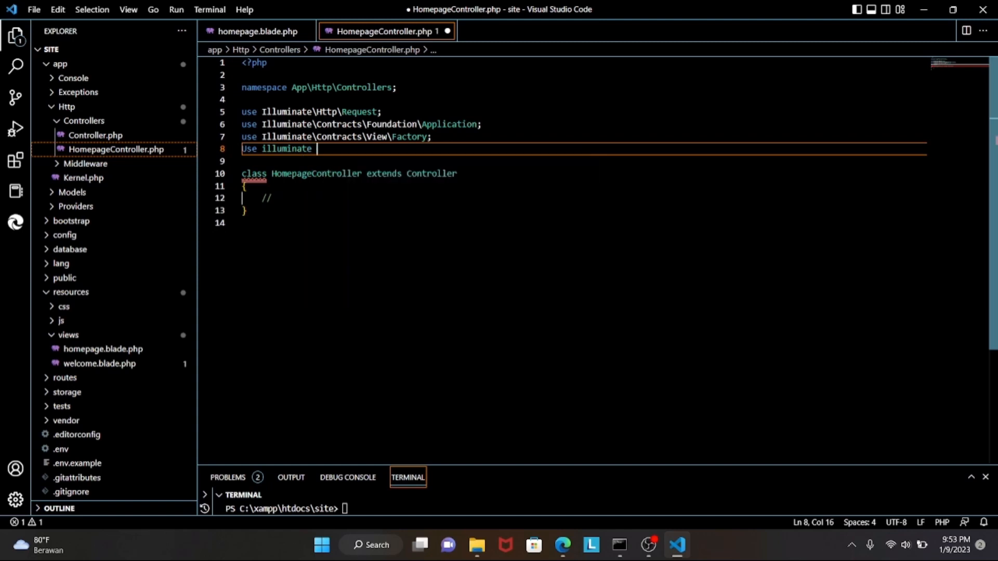
type("\\Contr")
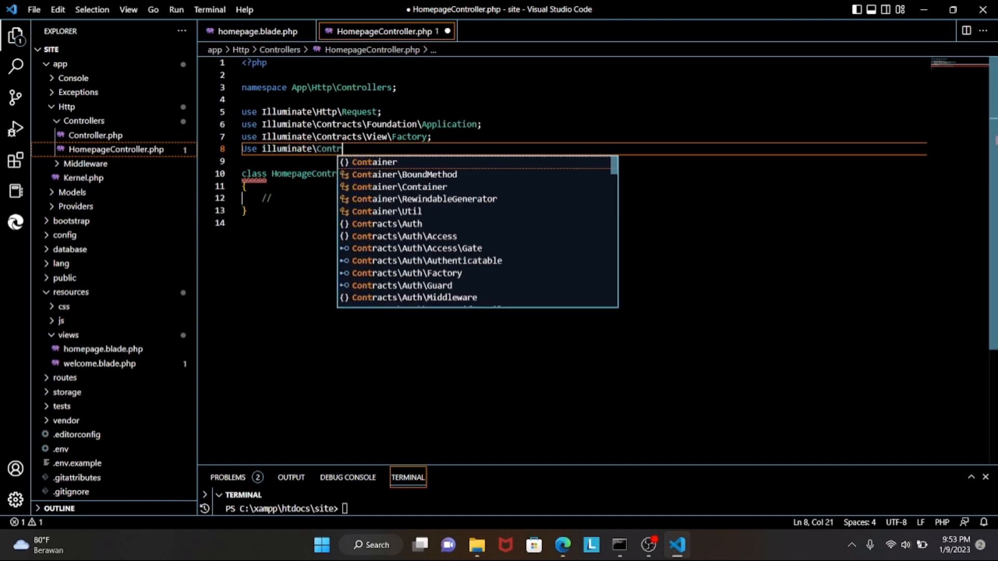
type("acts")
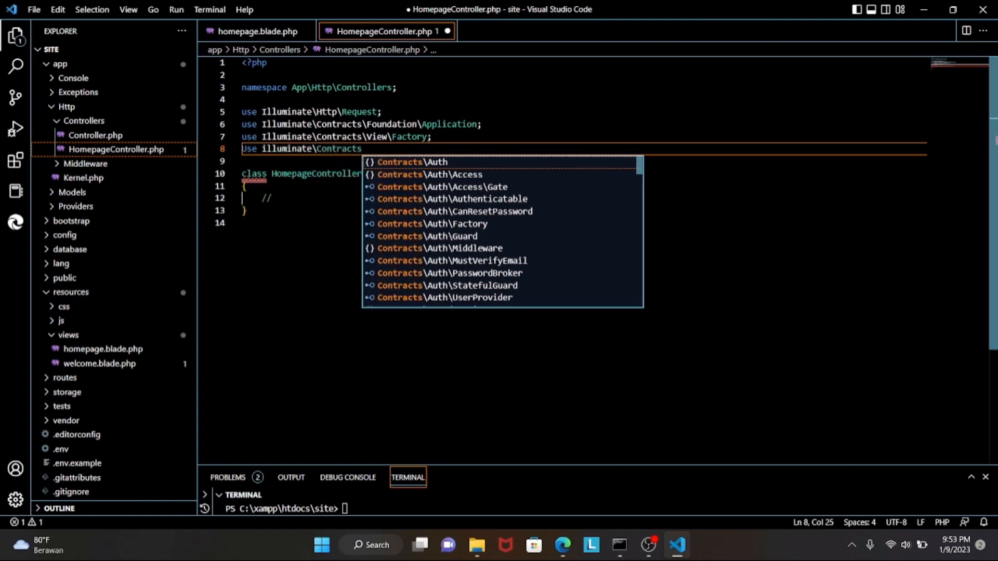
type("View\\View;")
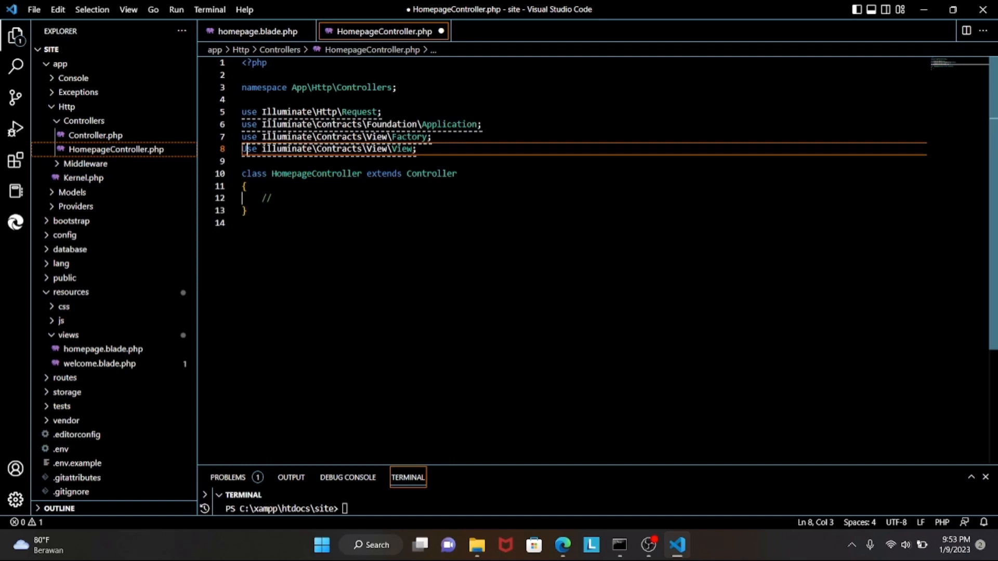
left_click(267, 198)
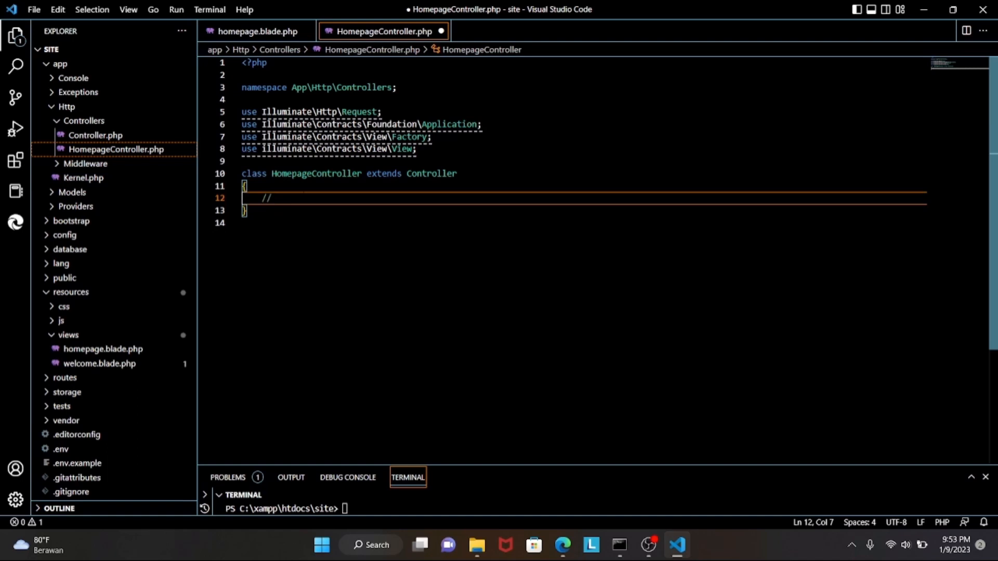
Declare 'public function index(Request $request): Factory|View|Application' inside the class.
key("Enter")
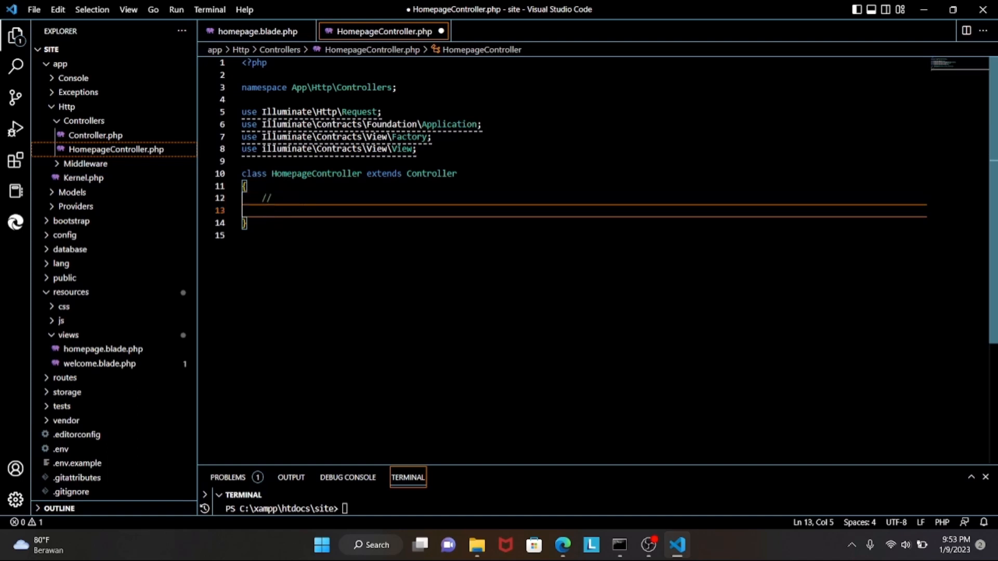
type("public")
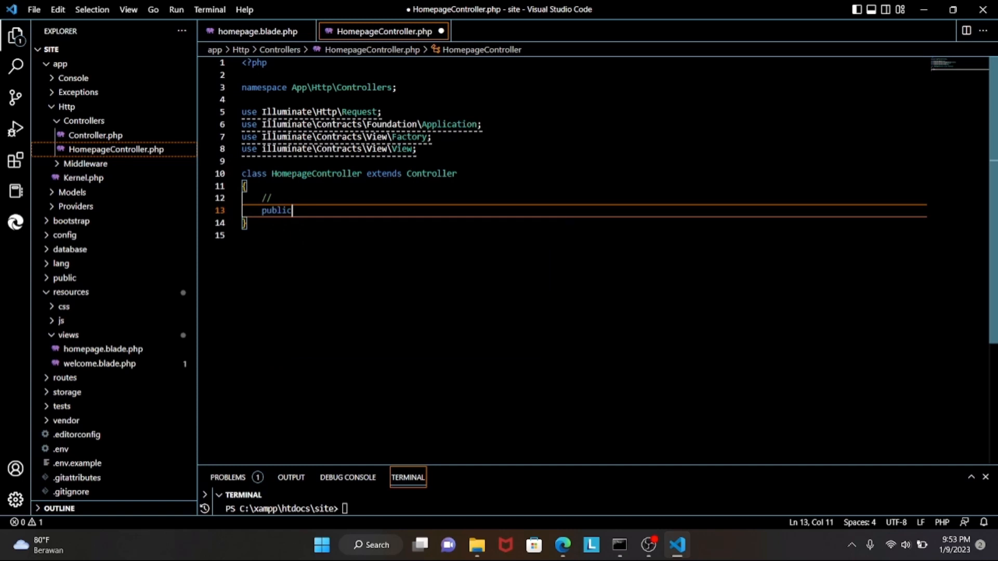
type("function index(")
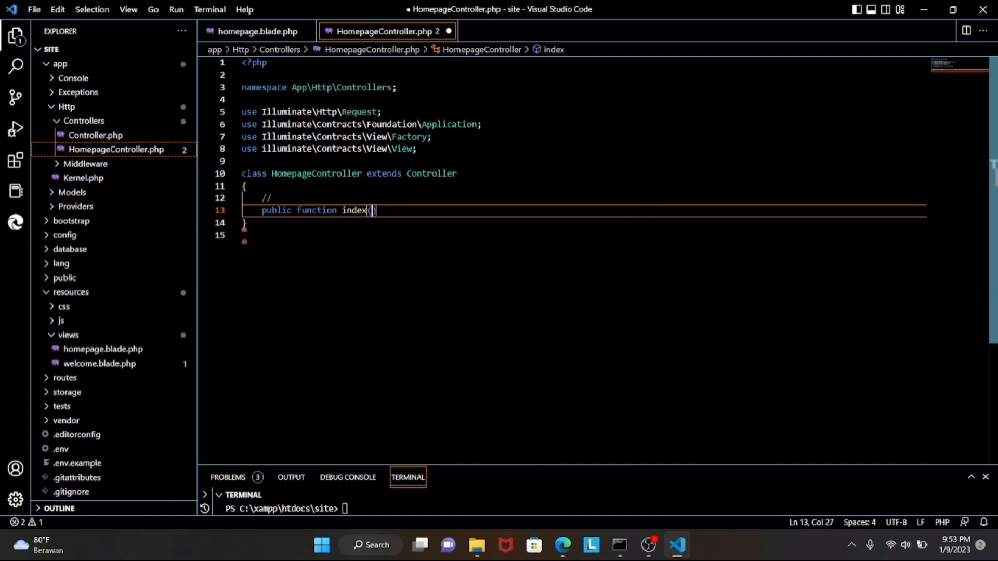
type("Request $")
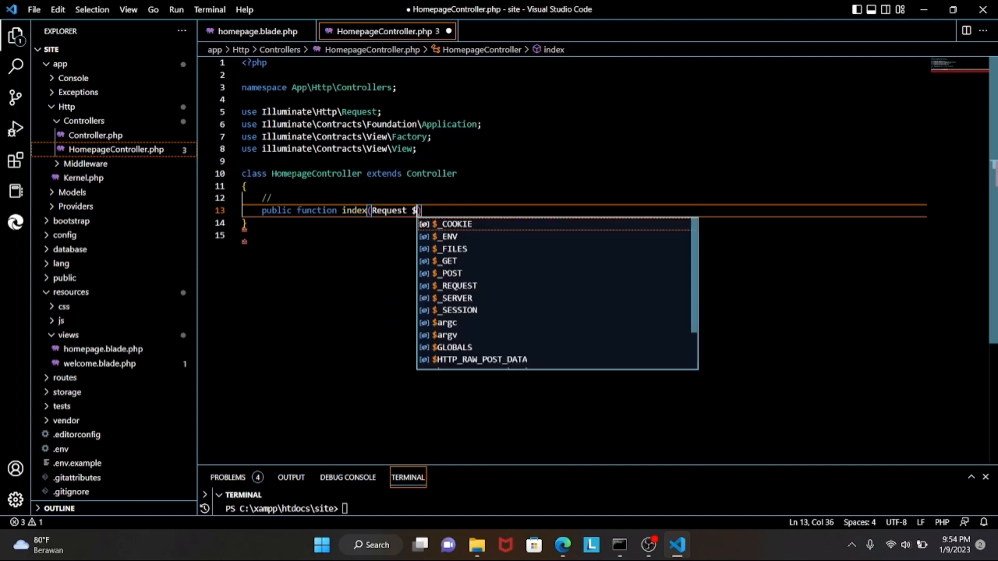
type("request)")
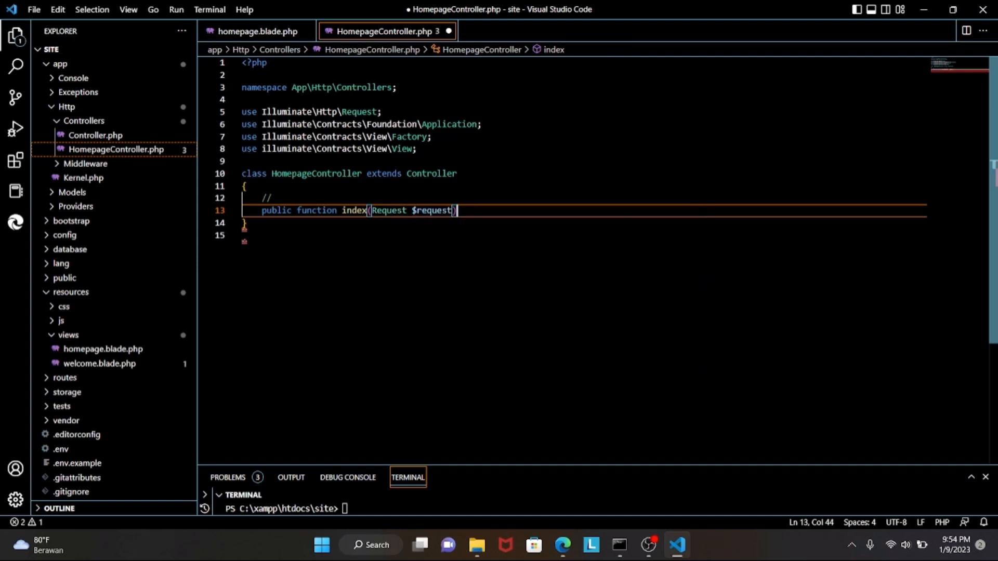
type(":")
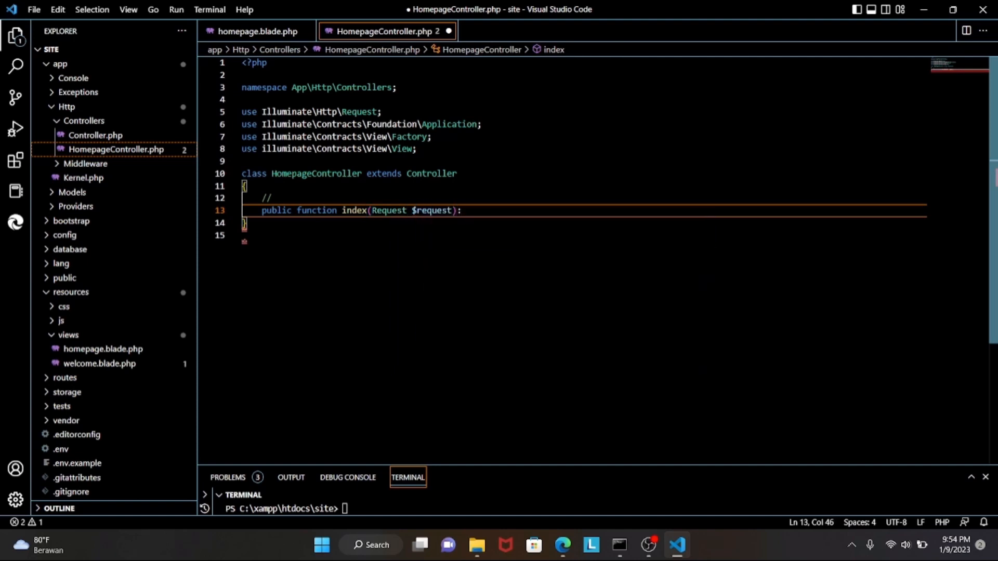
type("Factory")
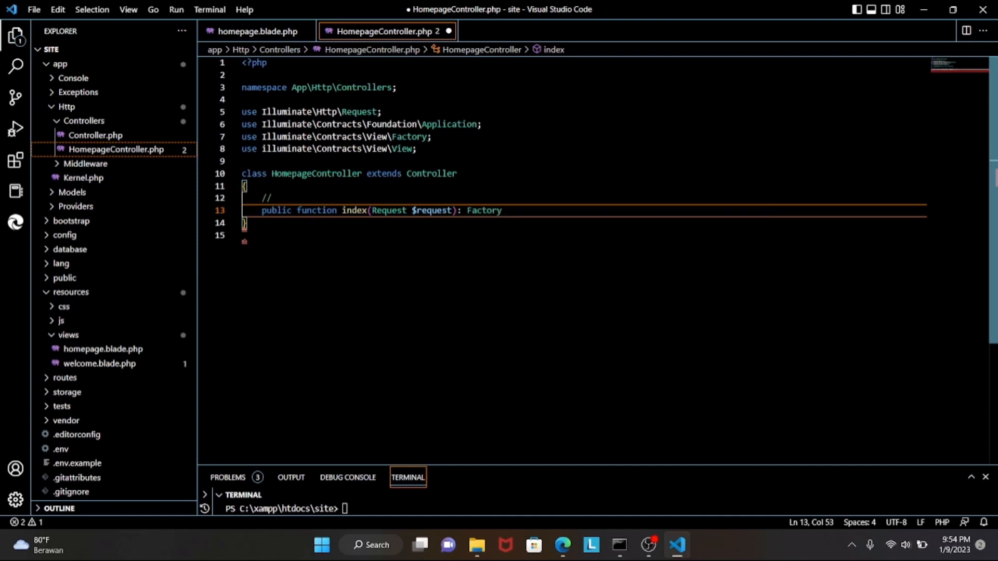
key("Backspace")
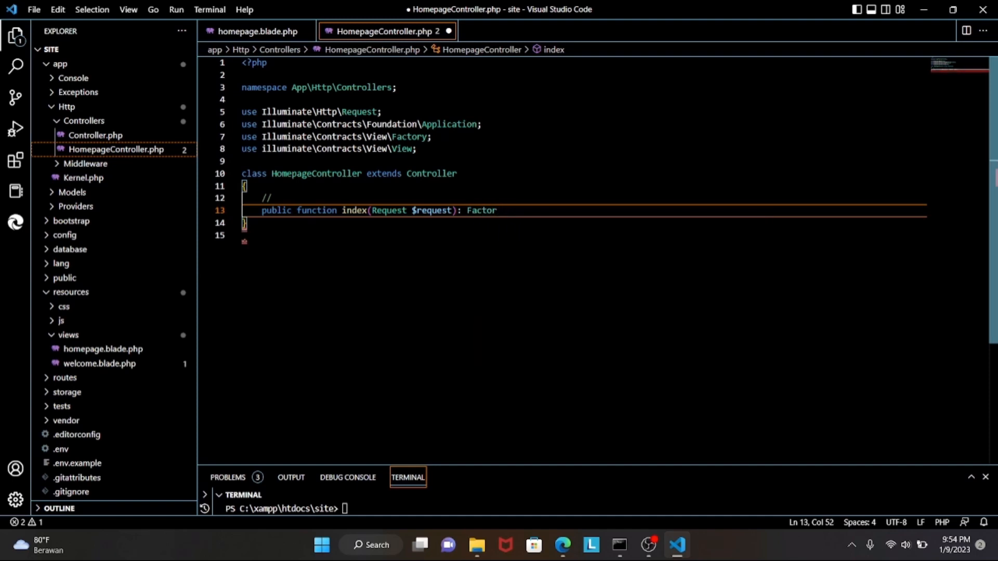
type("|View")
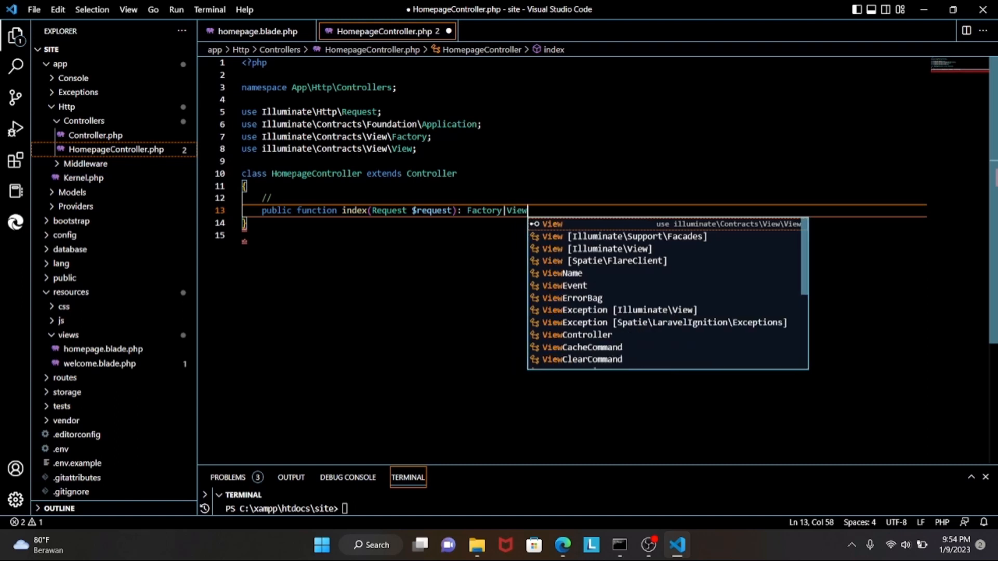
type("|Application")
type("{")
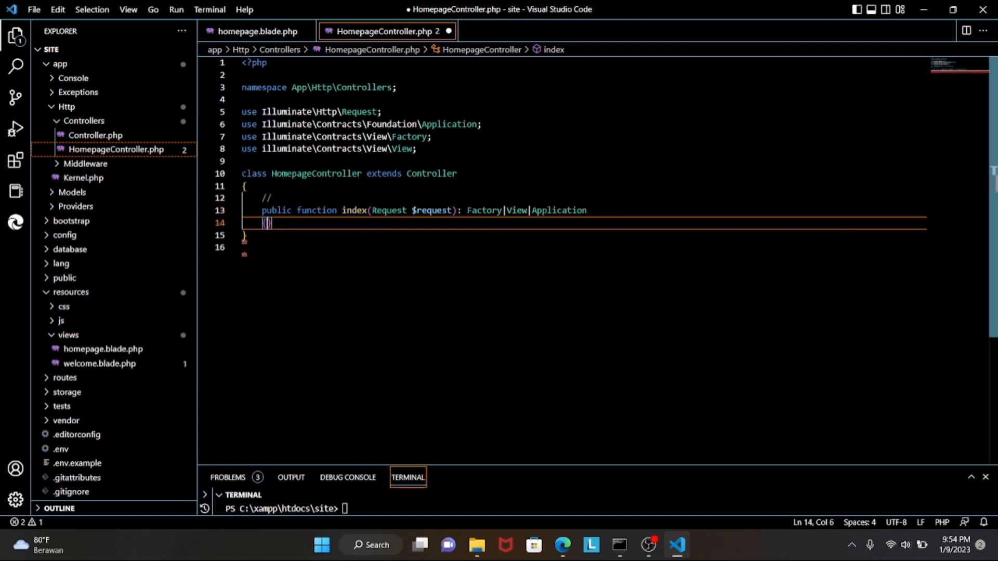
Make index return view('homepage') and save HomepageController.php.
type("return")
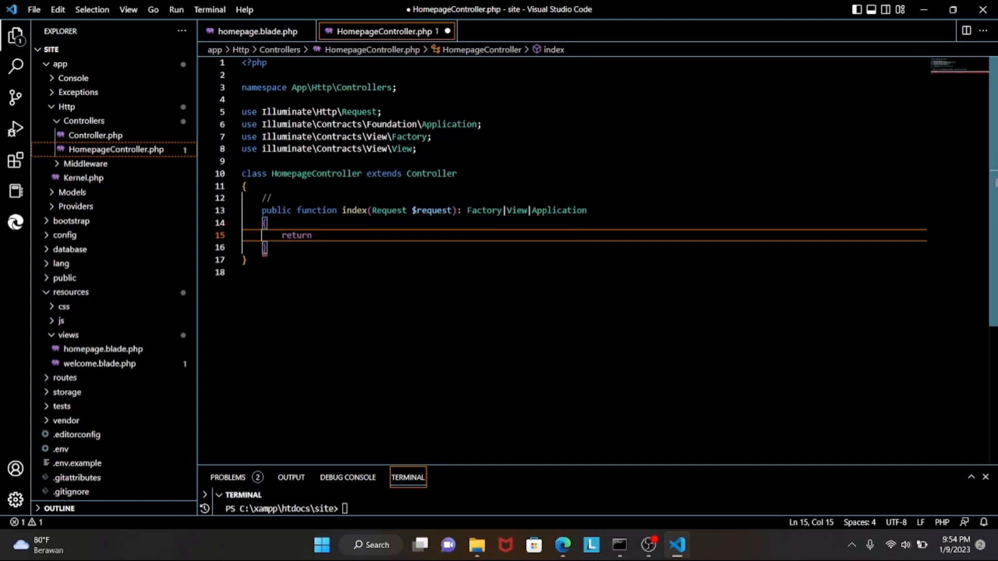
type("view('")
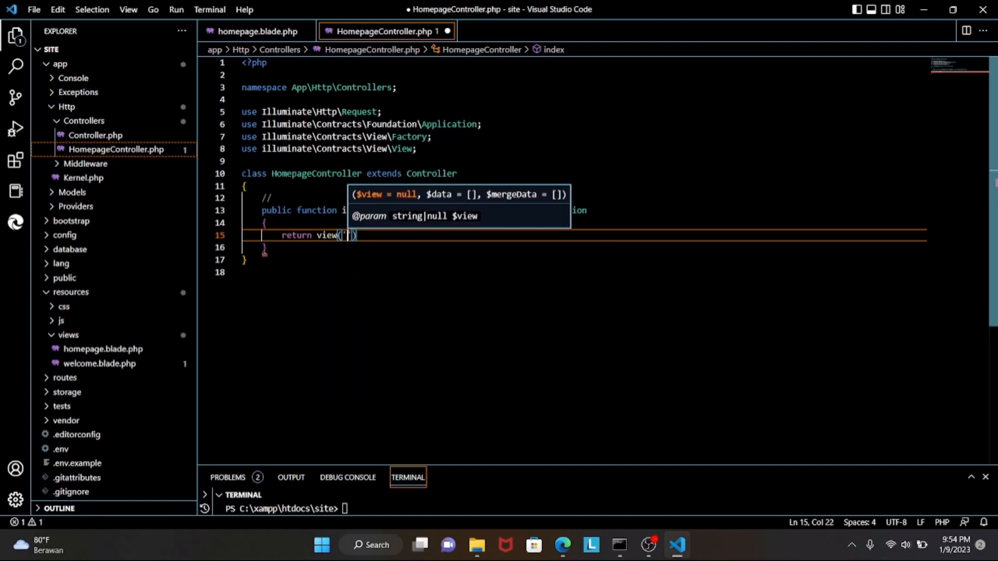
type("homepage")
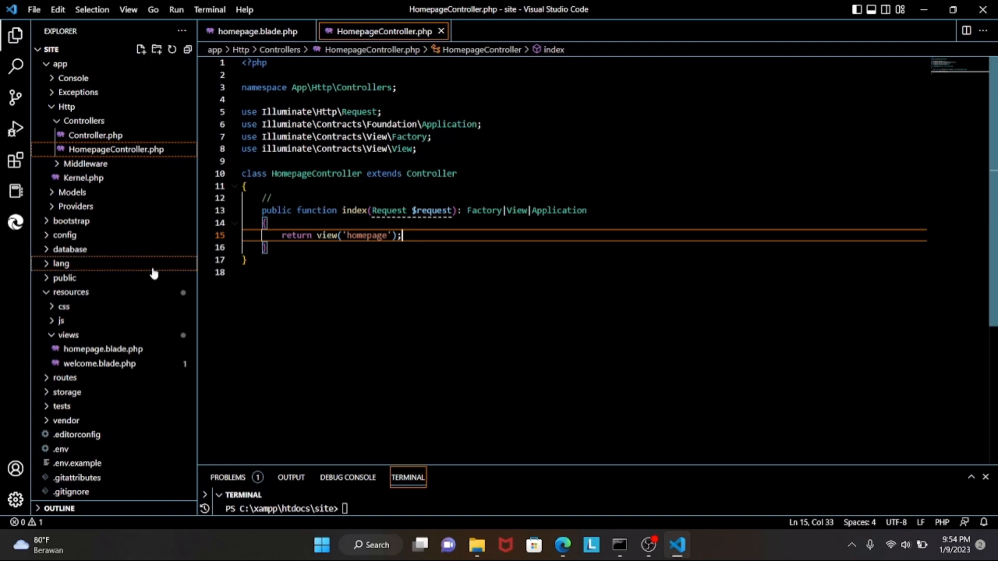
Open routes/web.php and begin a Route::get for the '/' path.
left_click(65, 377)
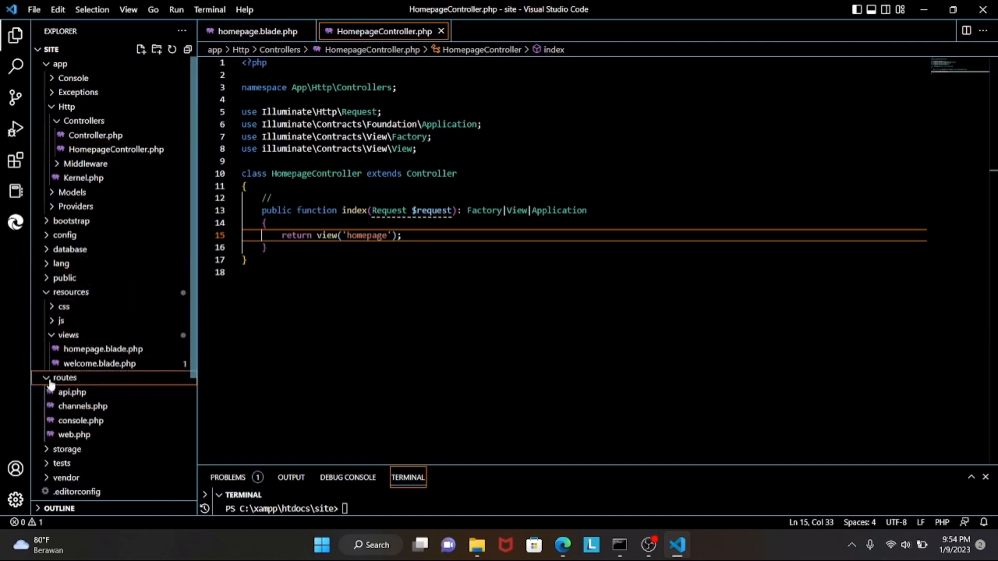
left_click(74, 434)
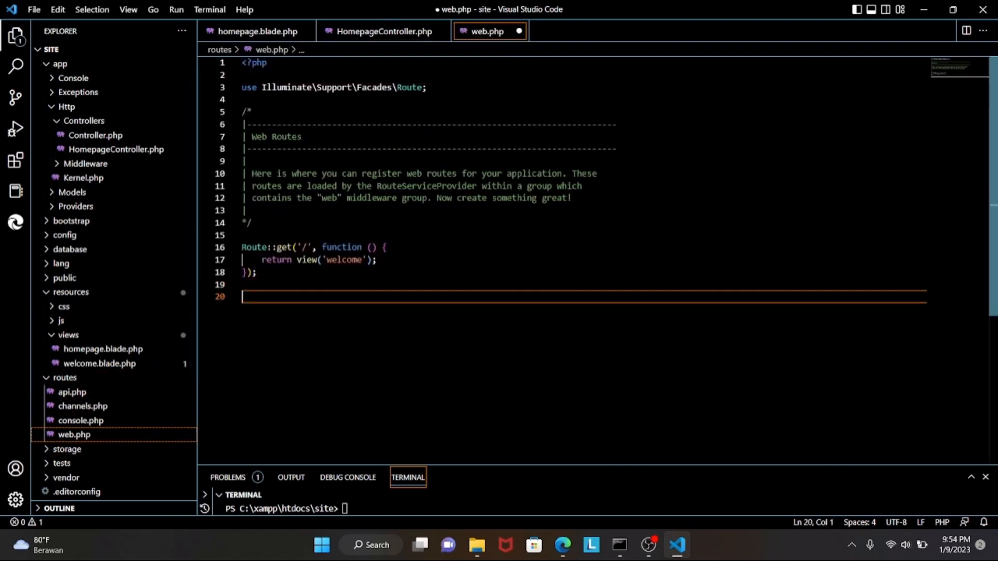
type("Route")
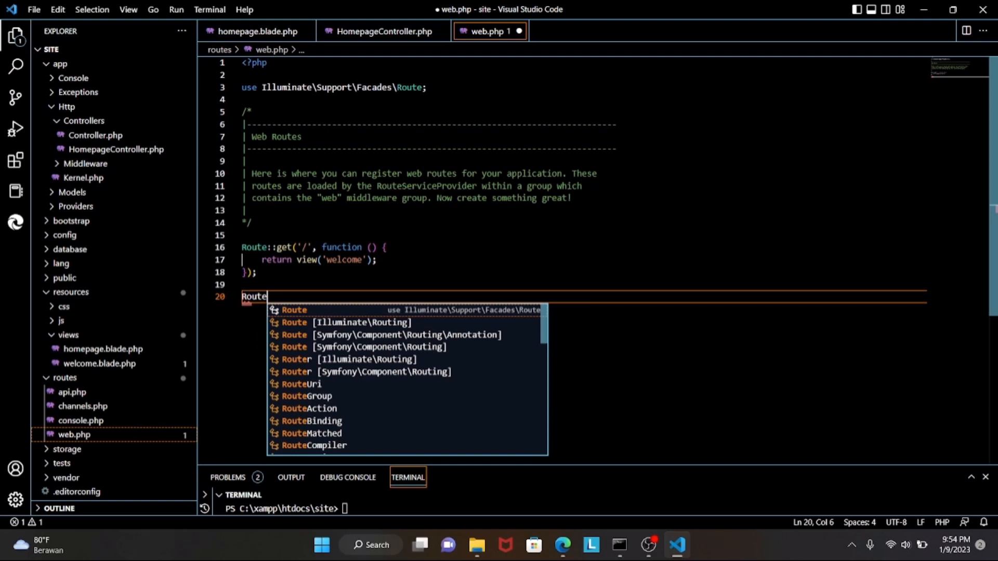
type("::get('")
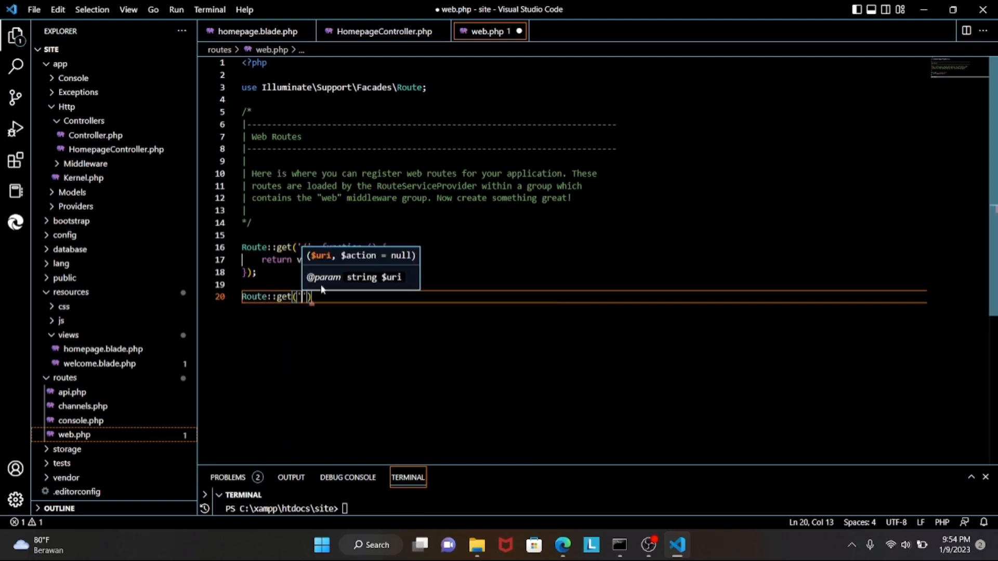
type("/")
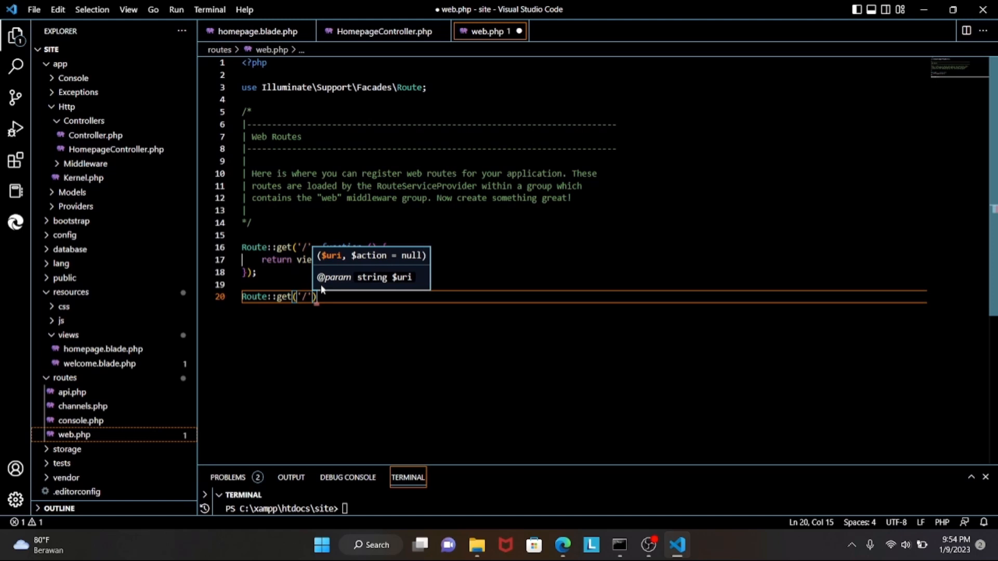
type(",[")
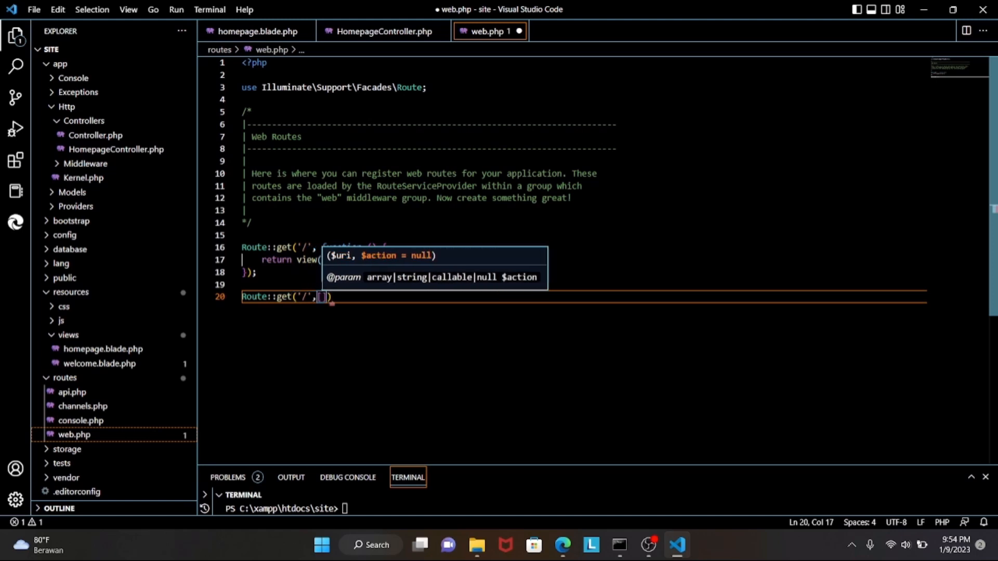
Point the route to HomepageController's index method and name it 'homepage'.
type("HomepageController::',")
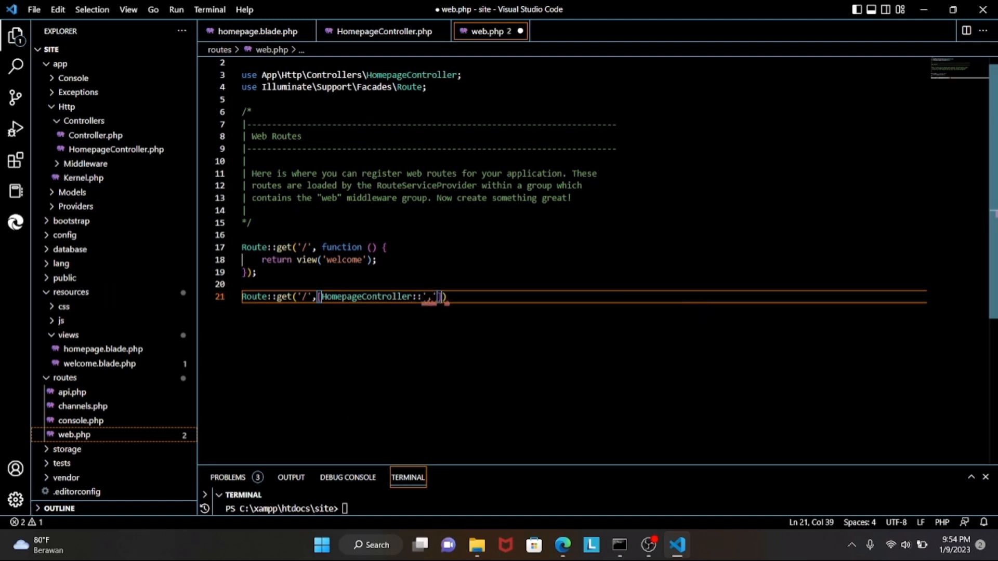
key("Backspace")
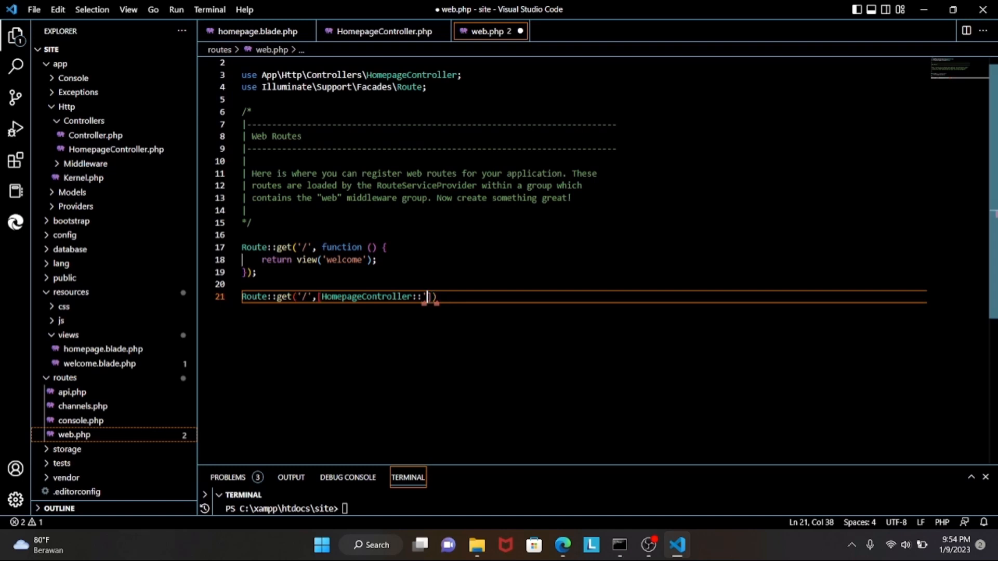
type("class")
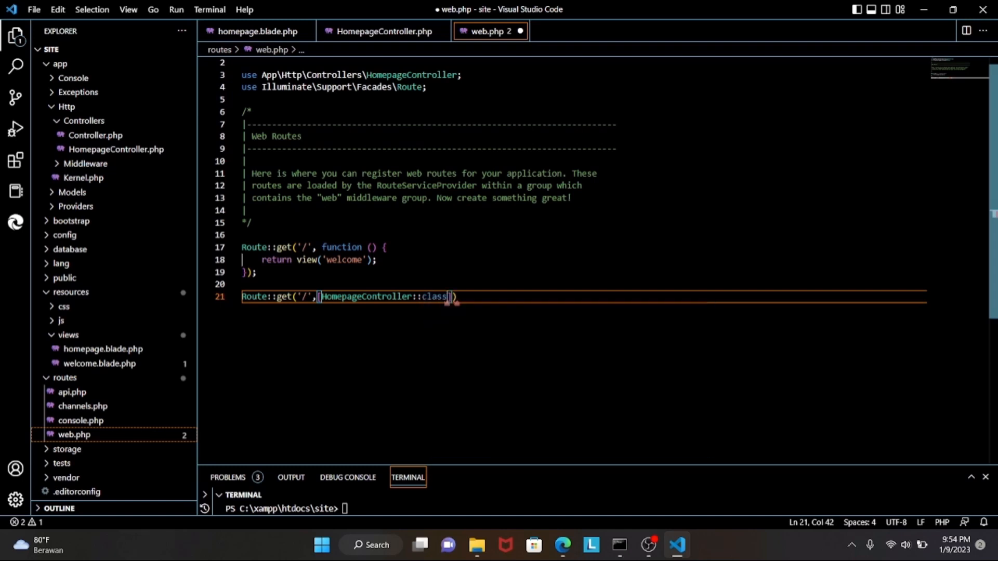
type(",'i'")
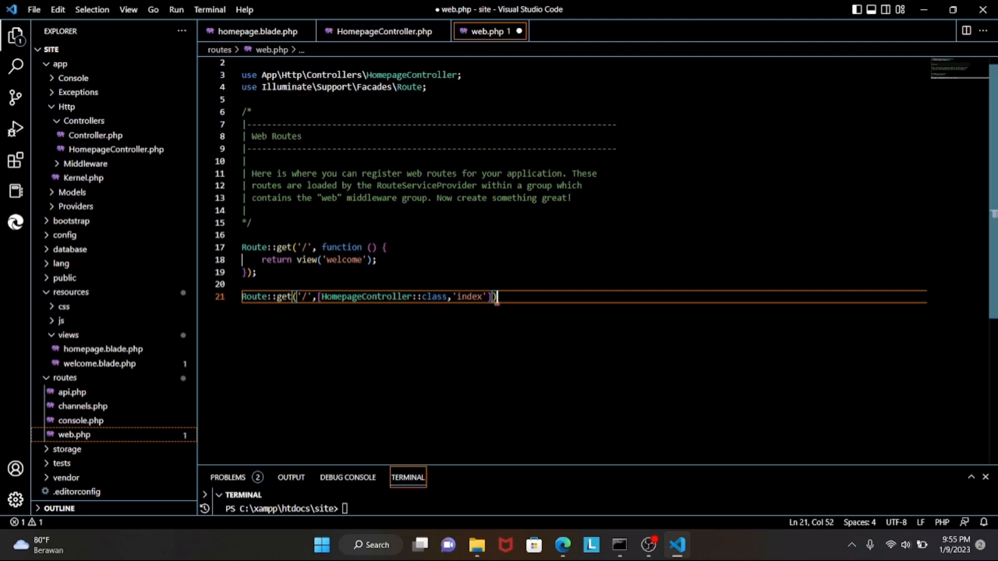
type("-")
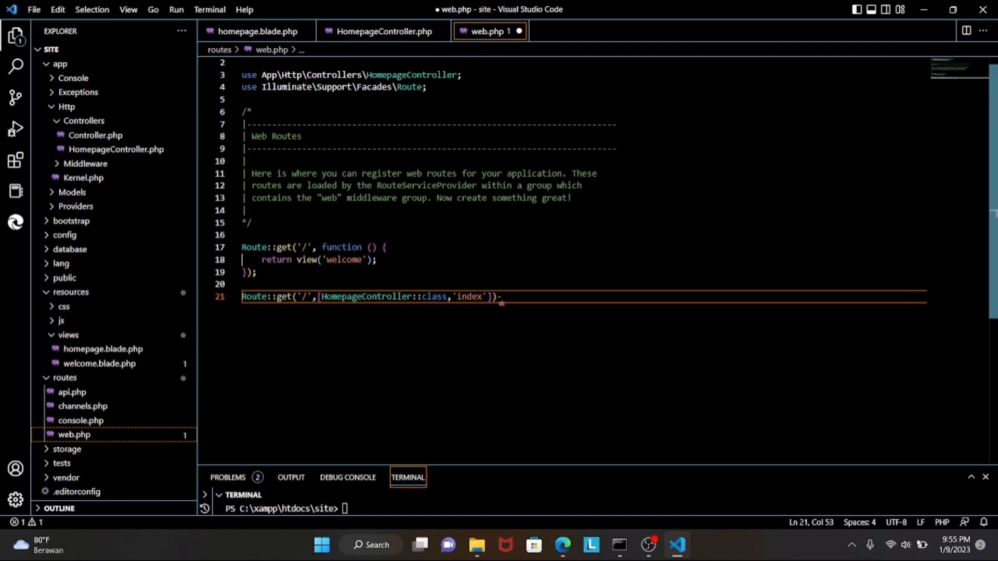
type(">")
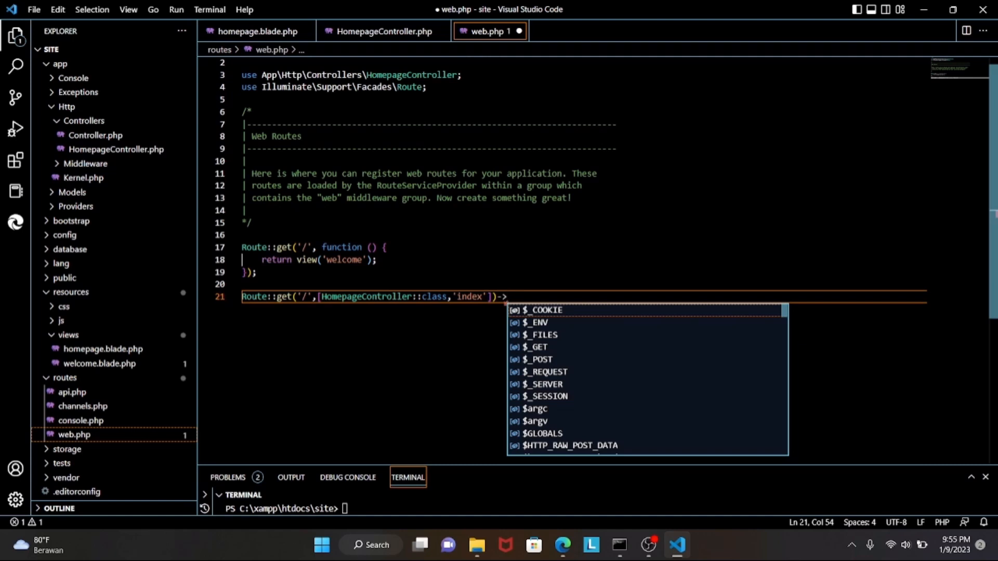
type("name('h")
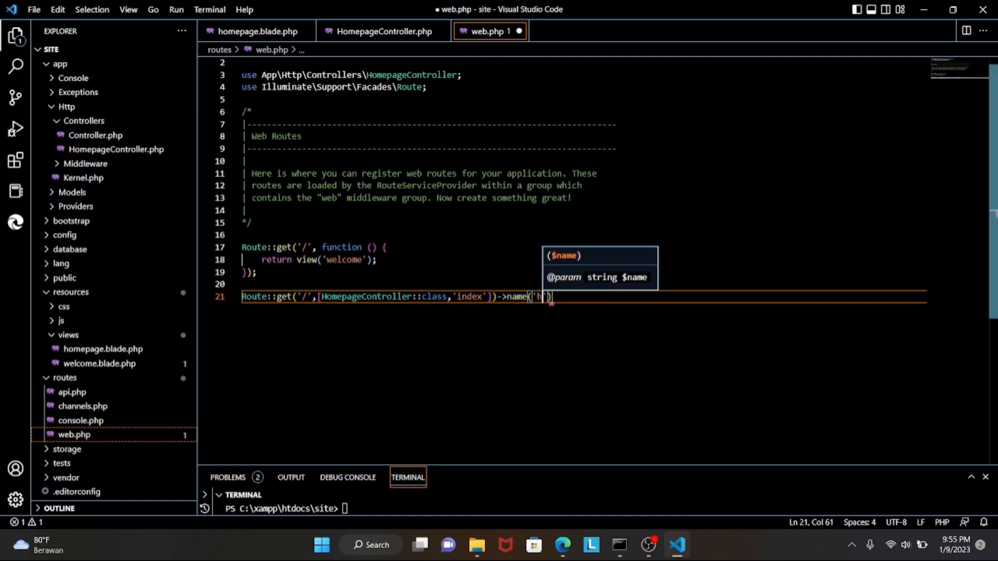
type("omepage")
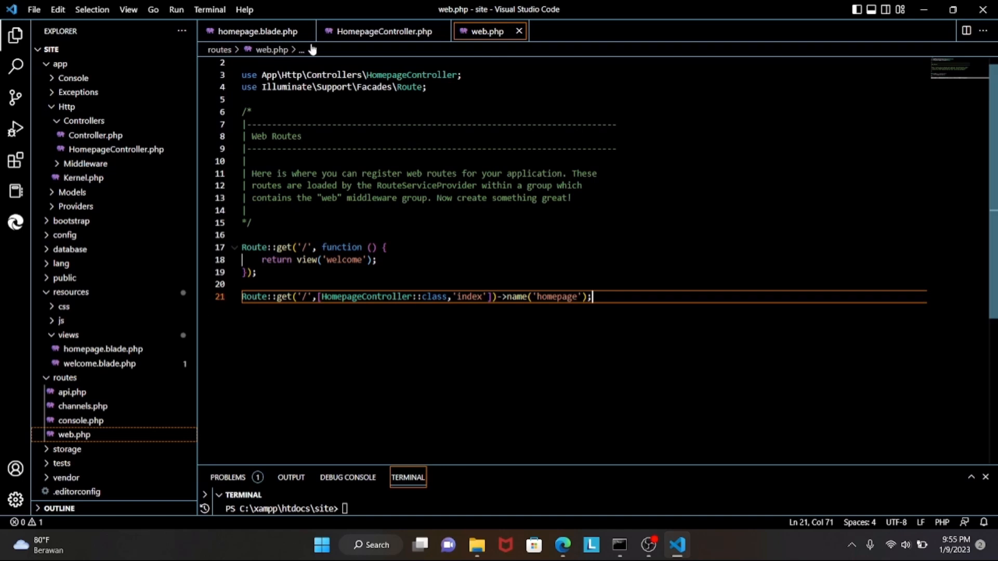
Reload 127.0.0.1:8000 in Edge to show the centered 'This is the homepage' heading, then minimize Edge.
left_click(256, 31)
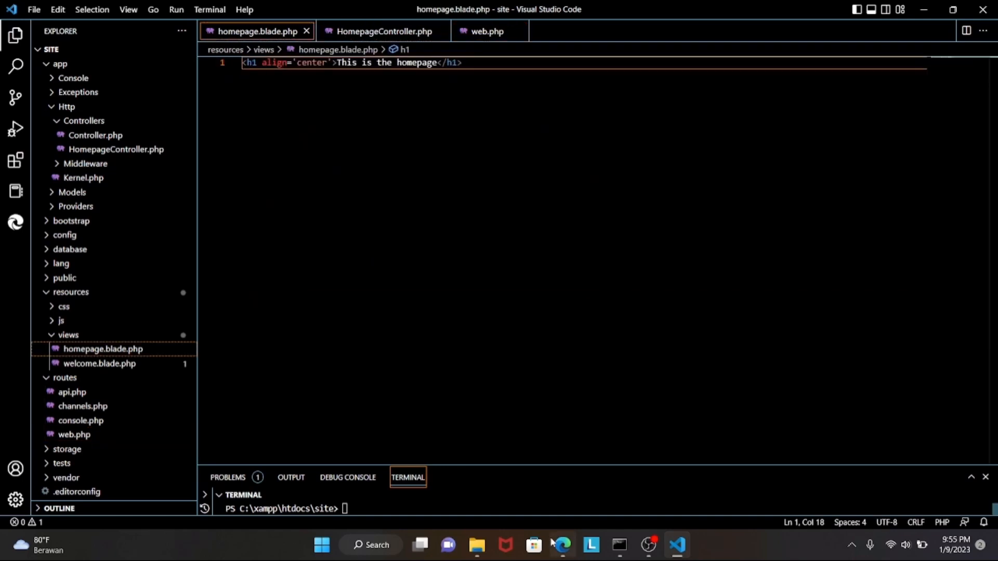
left_click(562, 545)
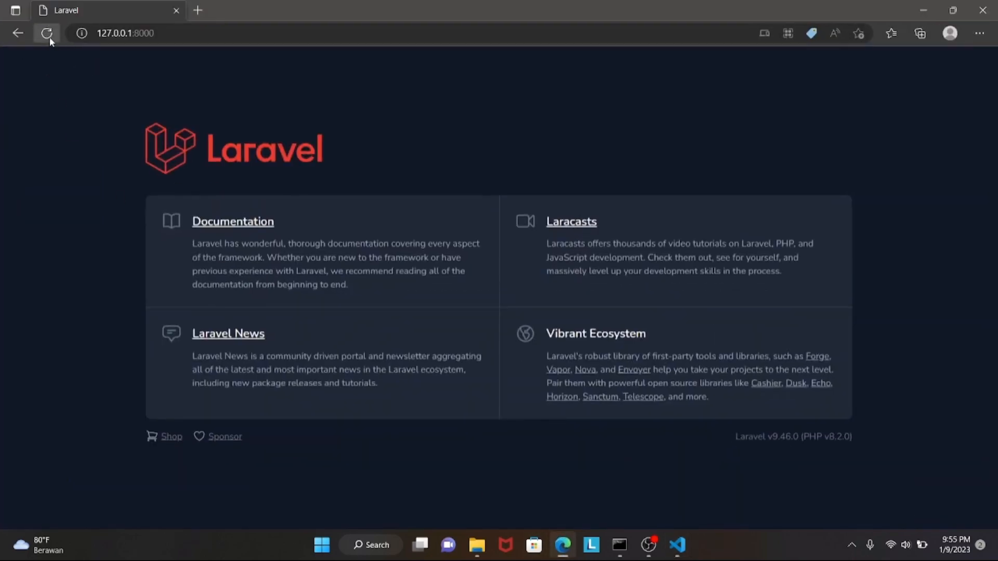
left_click(46, 33)
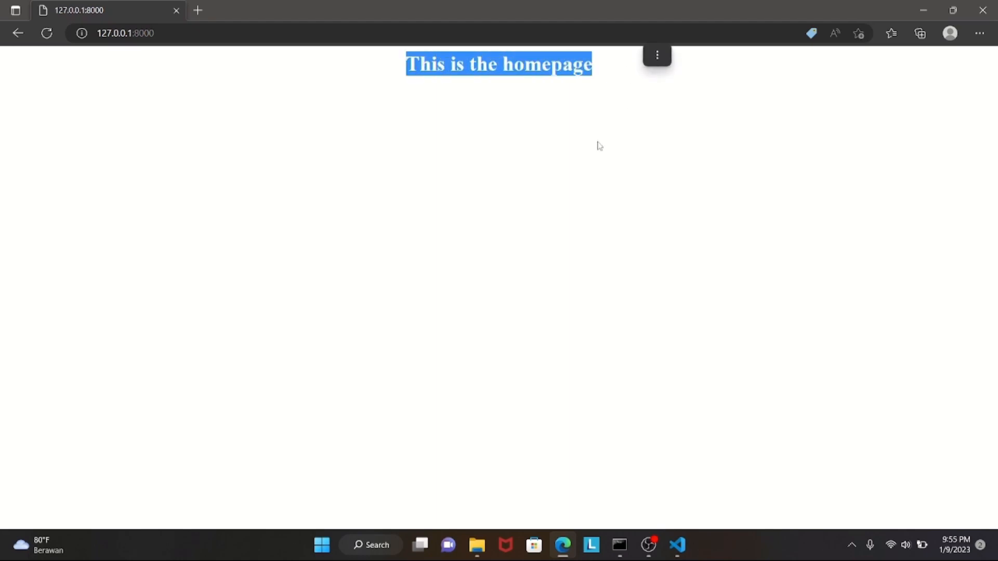
left_click(124, 34)
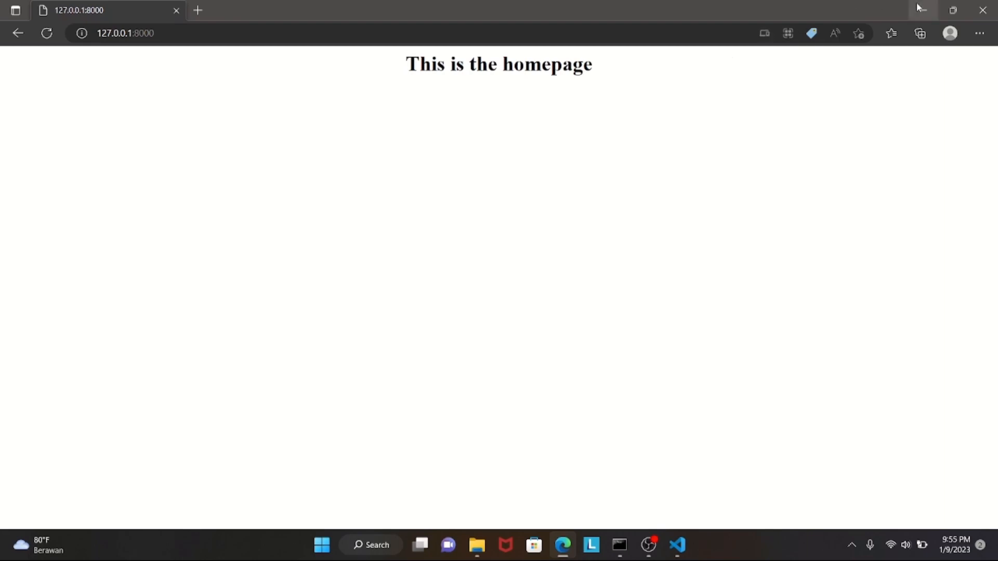
left_click(677, 546)
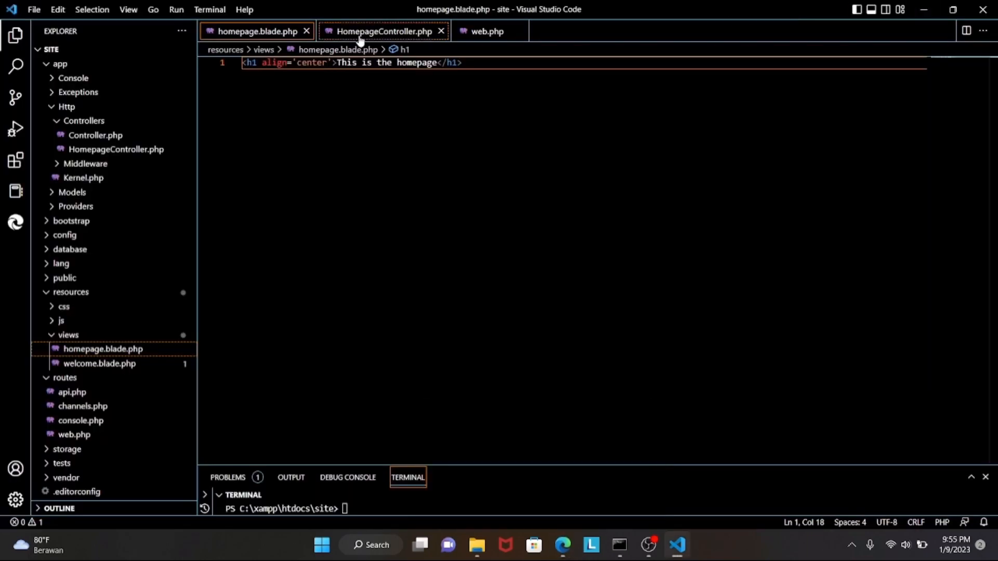
Check HomepageController, start a lorem ipsum h2 below the heading in homepage.blade.php, and bring Edge forward.
left_click(383, 32)
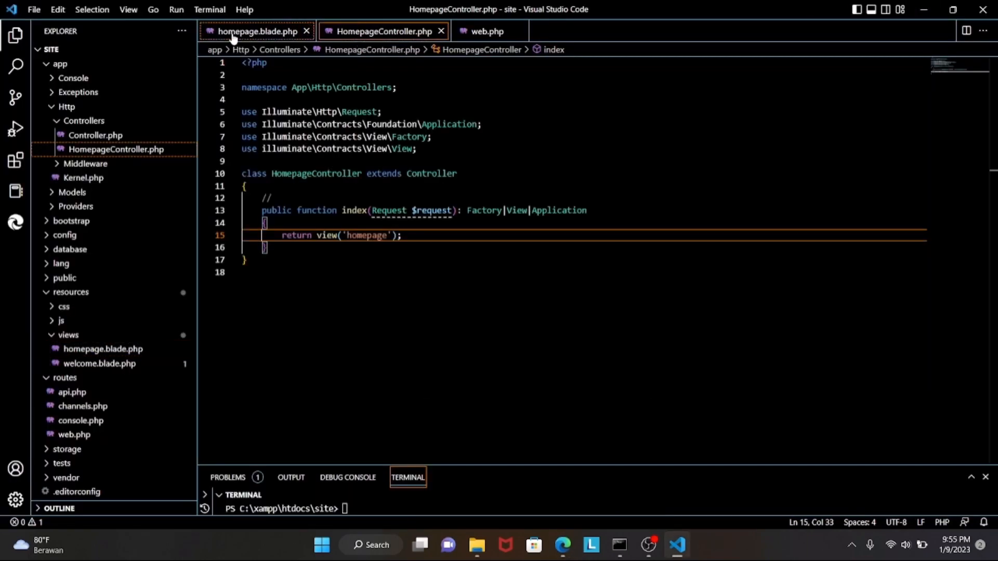
left_click(255, 31)
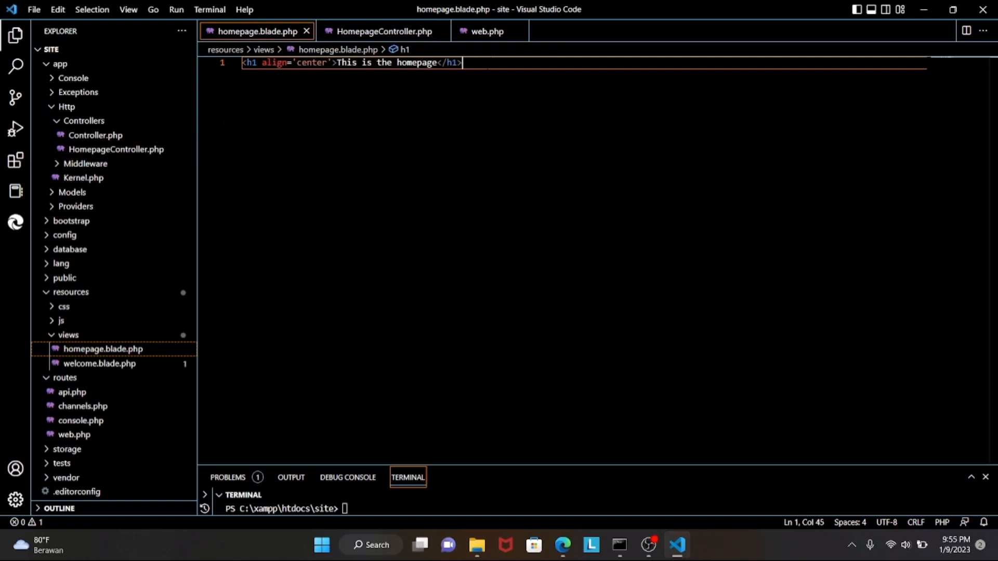
key("Enter")
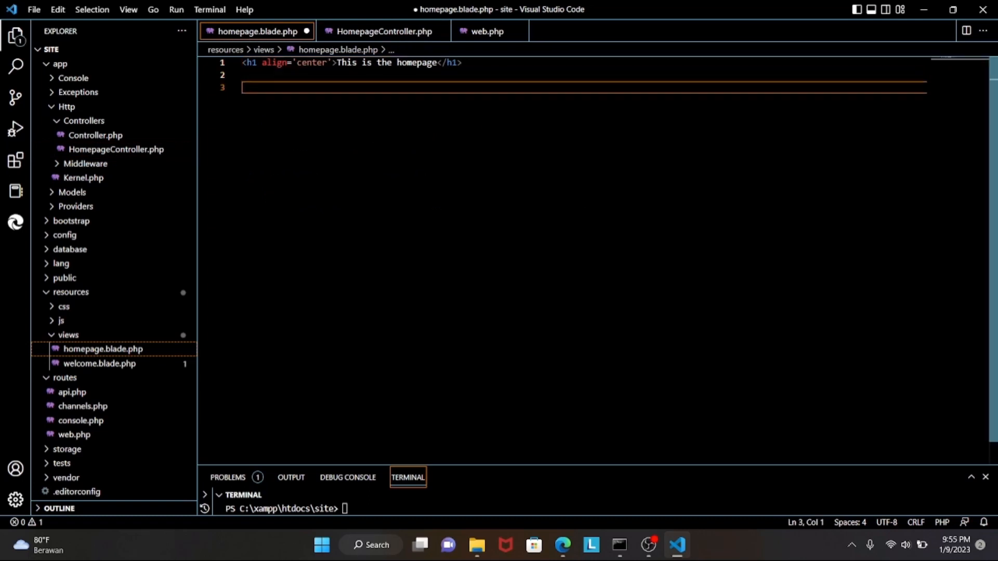
type("br")
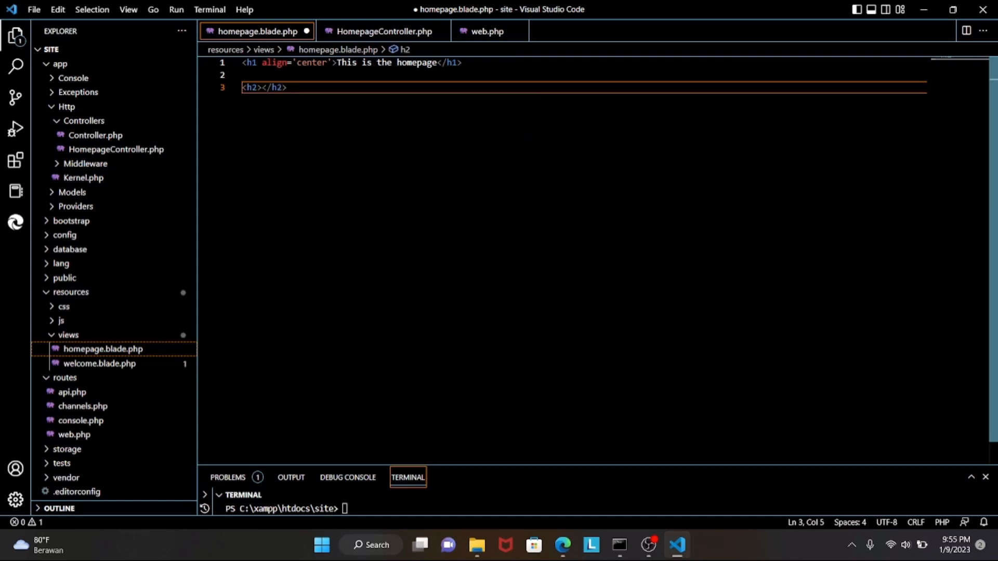
type("Lorem")
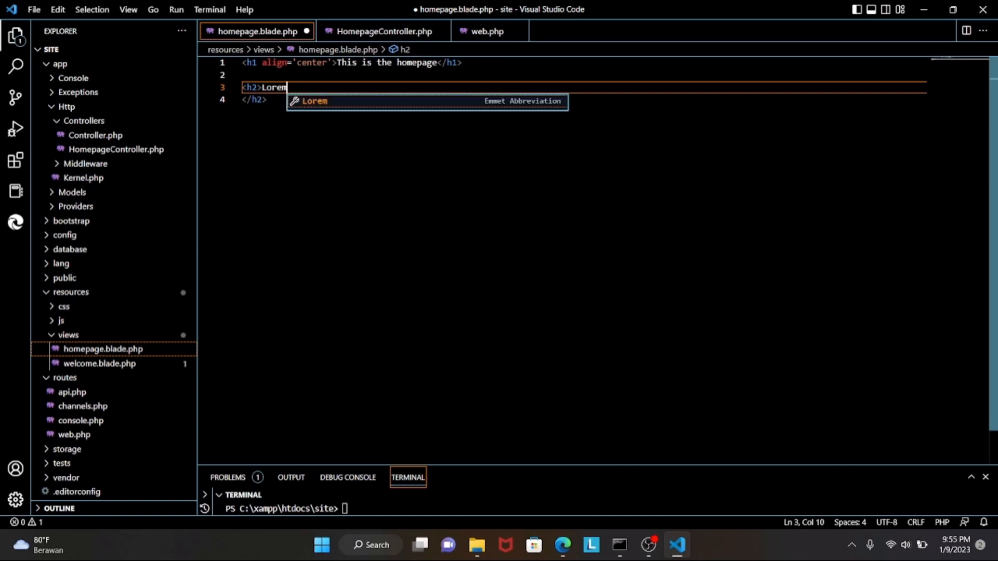
left_click(561, 545)
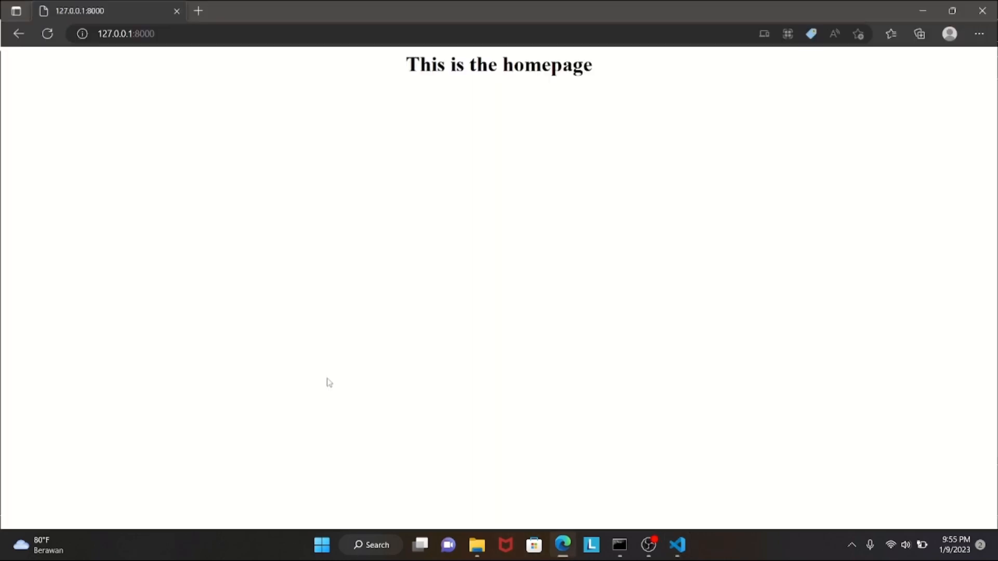
Reload 127.0.0.1:8000 to show the lorem ipsum h2 under the heading, then minimize Edge.
left_click(47, 34)
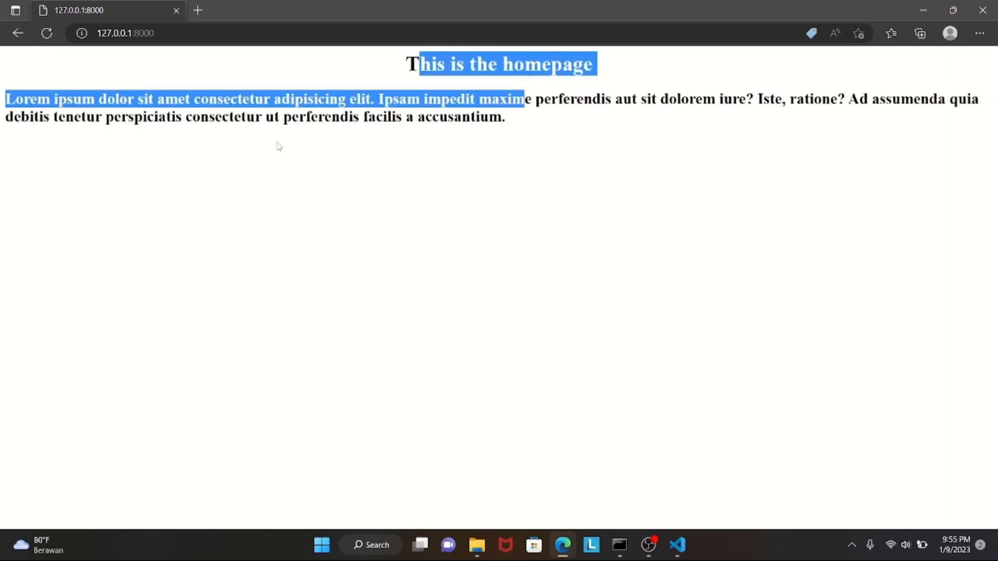
left_click(464, 207)
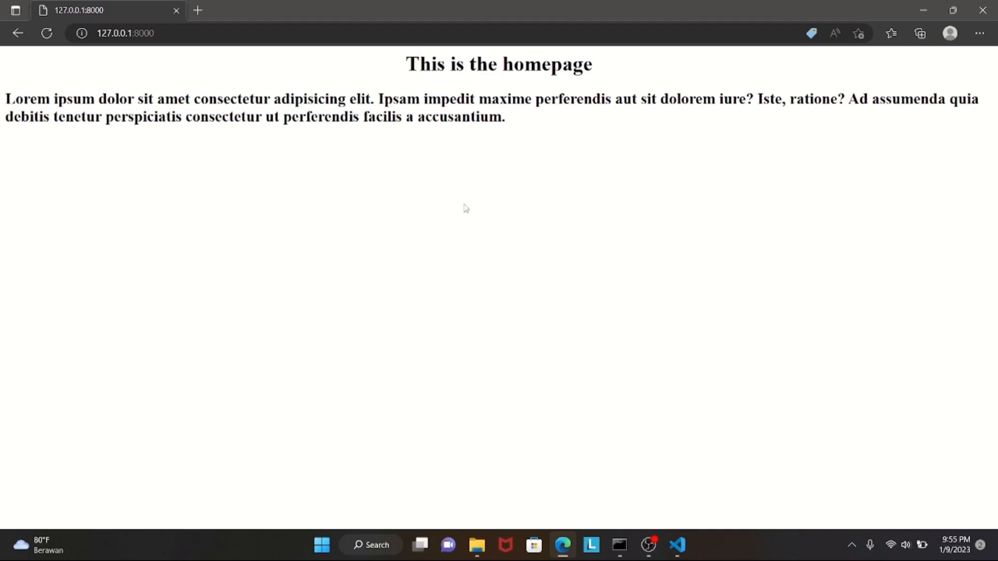
mouse_move(676, 143)
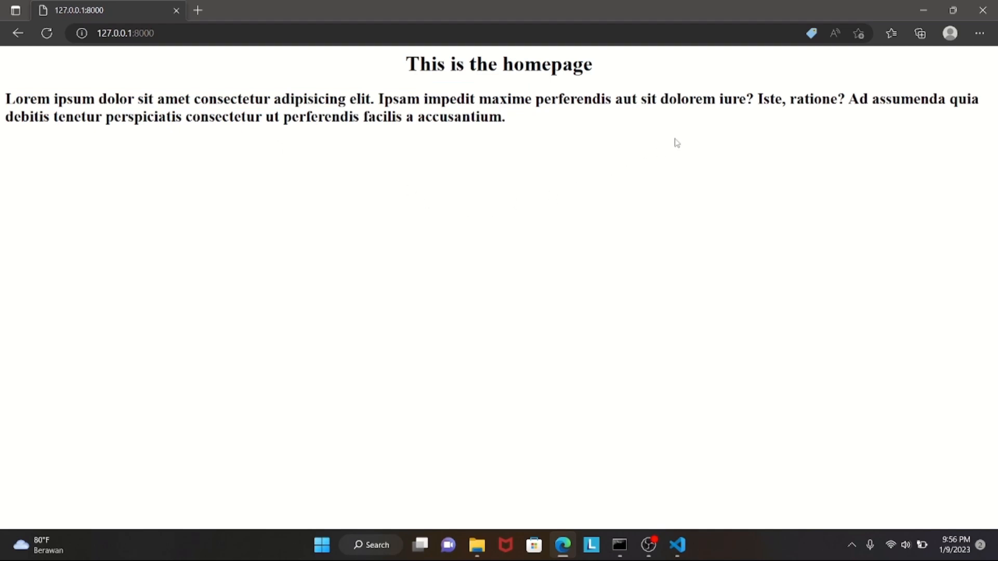
mouse_move(830, 65)
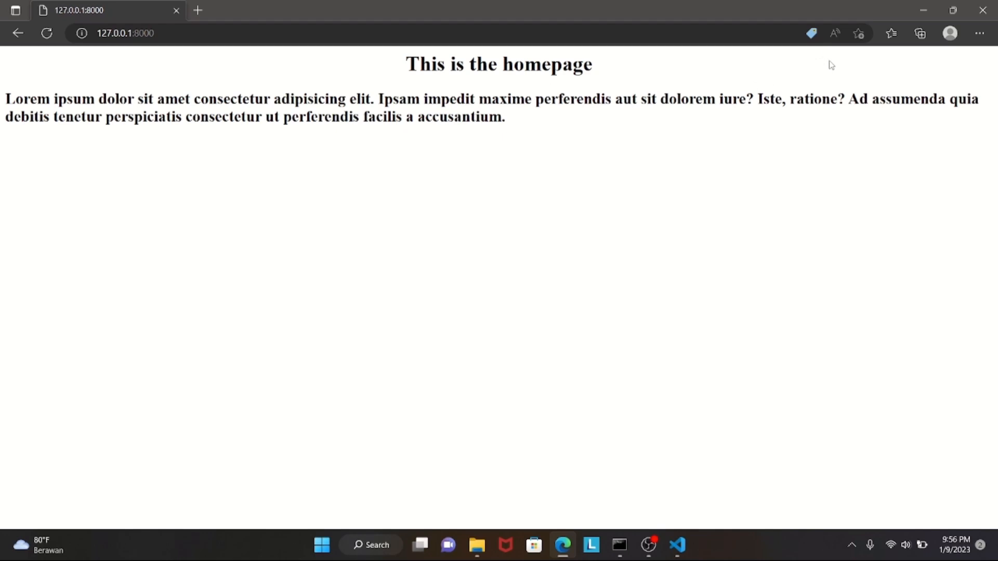
left_click(677, 545)
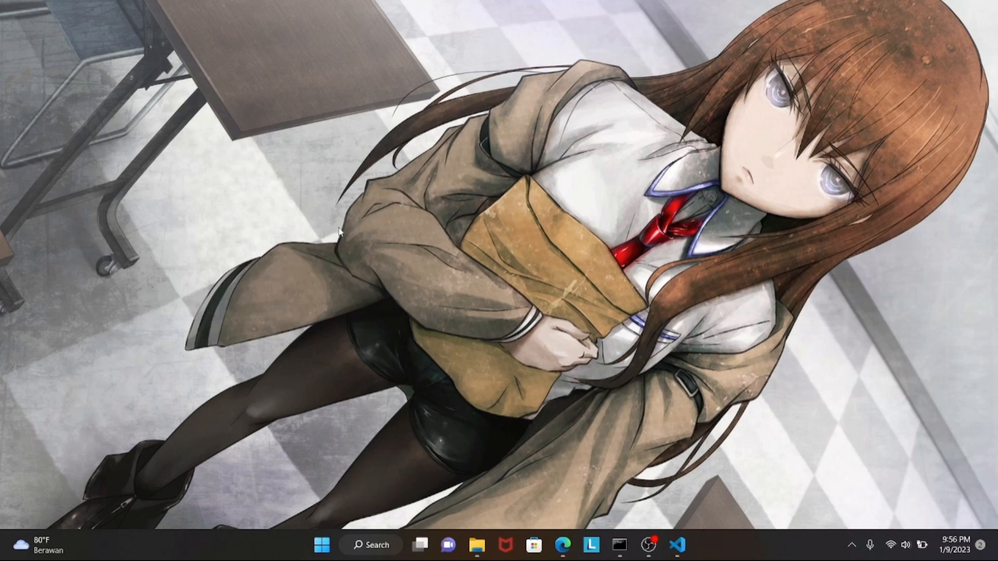
mouse_move(644, 483)
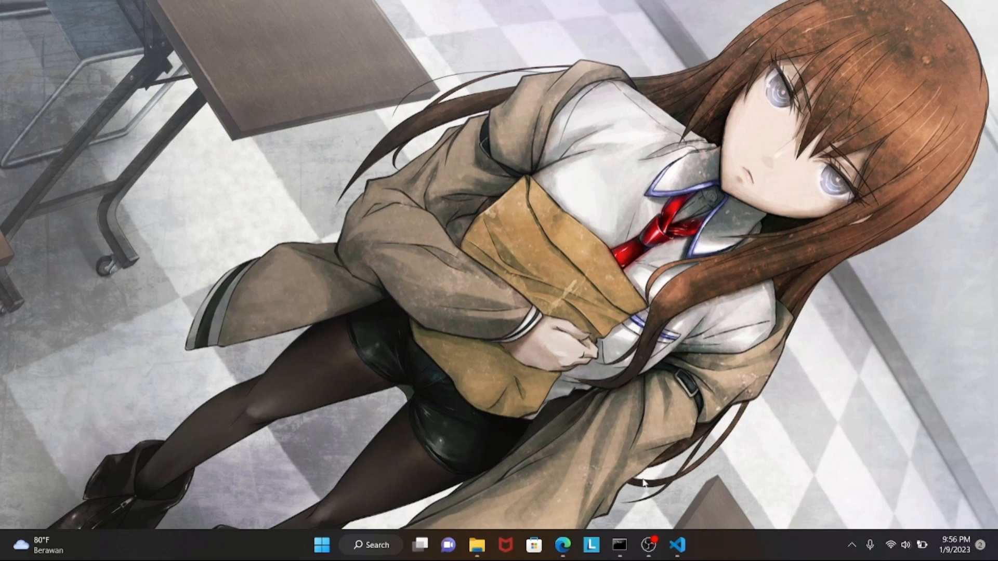
mouse_move(648, 545)
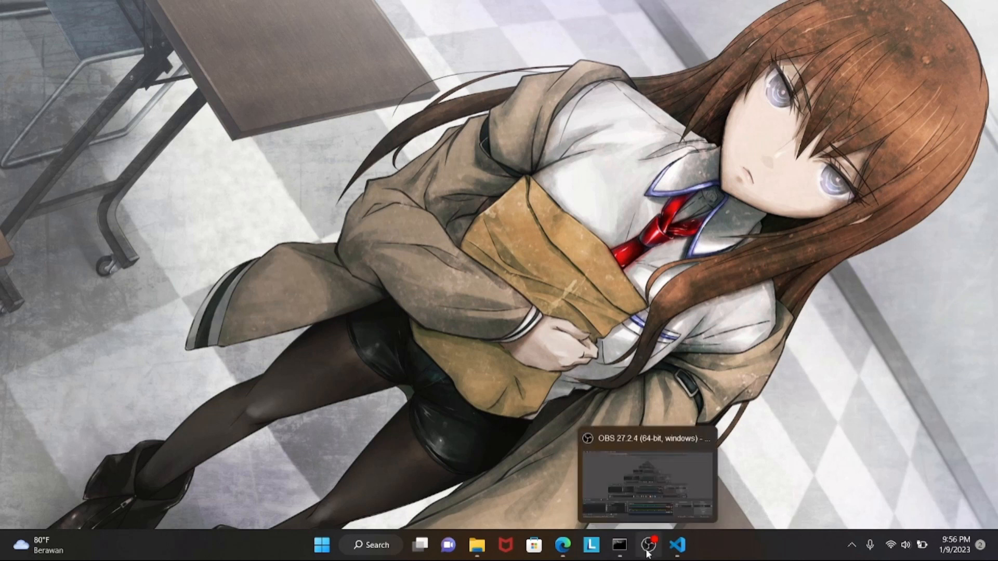
mouse_move(526, 218)
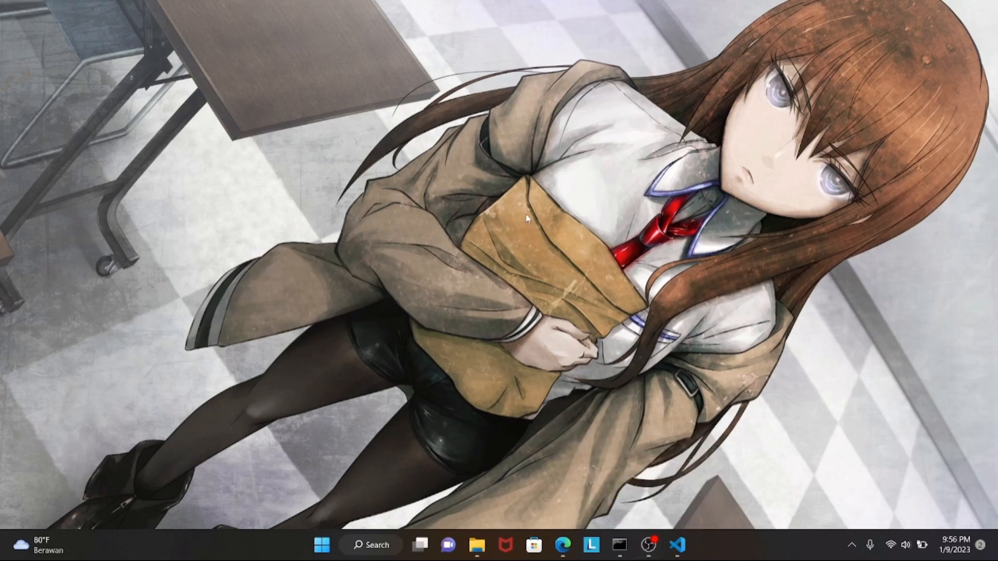